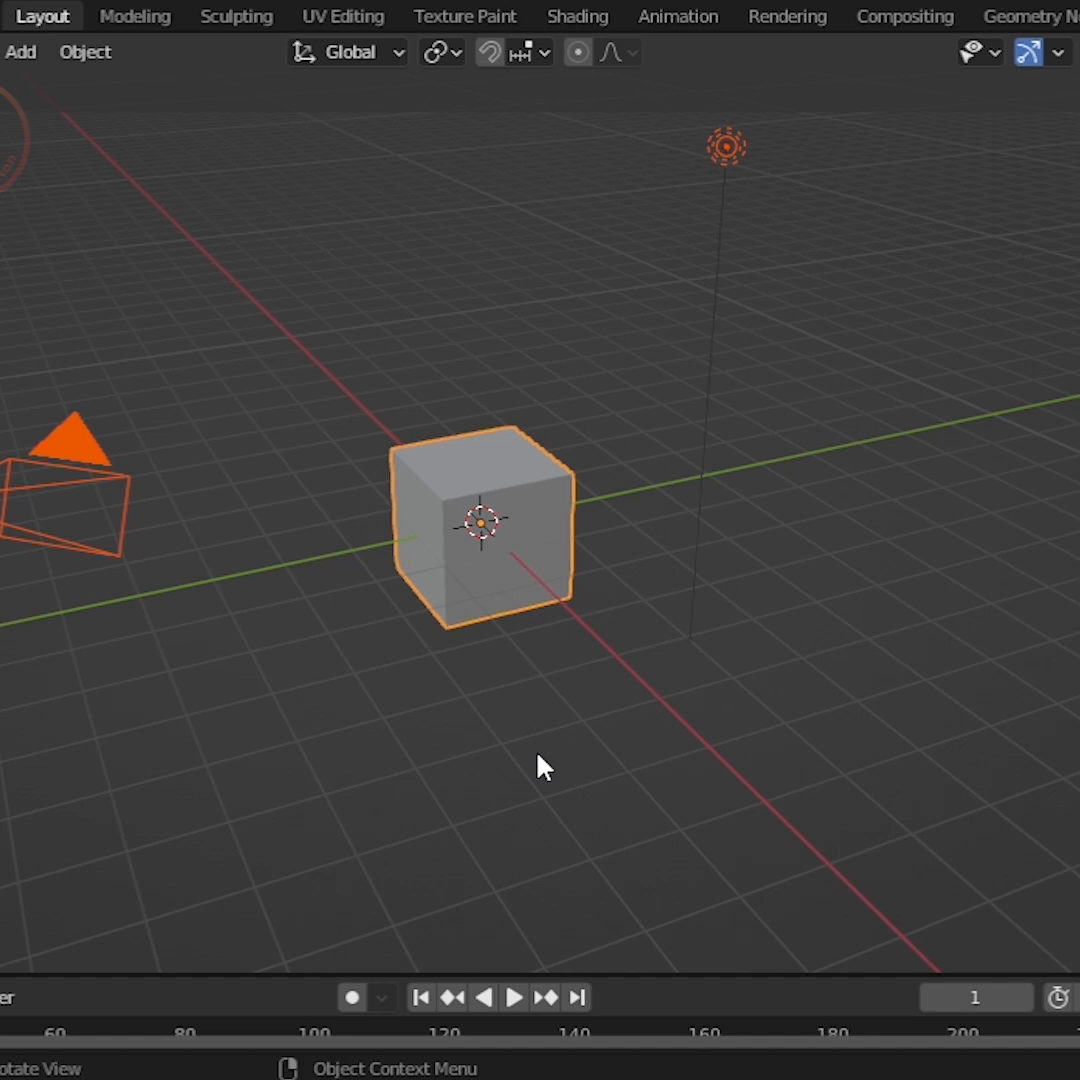
Step: Collapse all the default cube's vertices into a single point at the origin
click(20, 52)
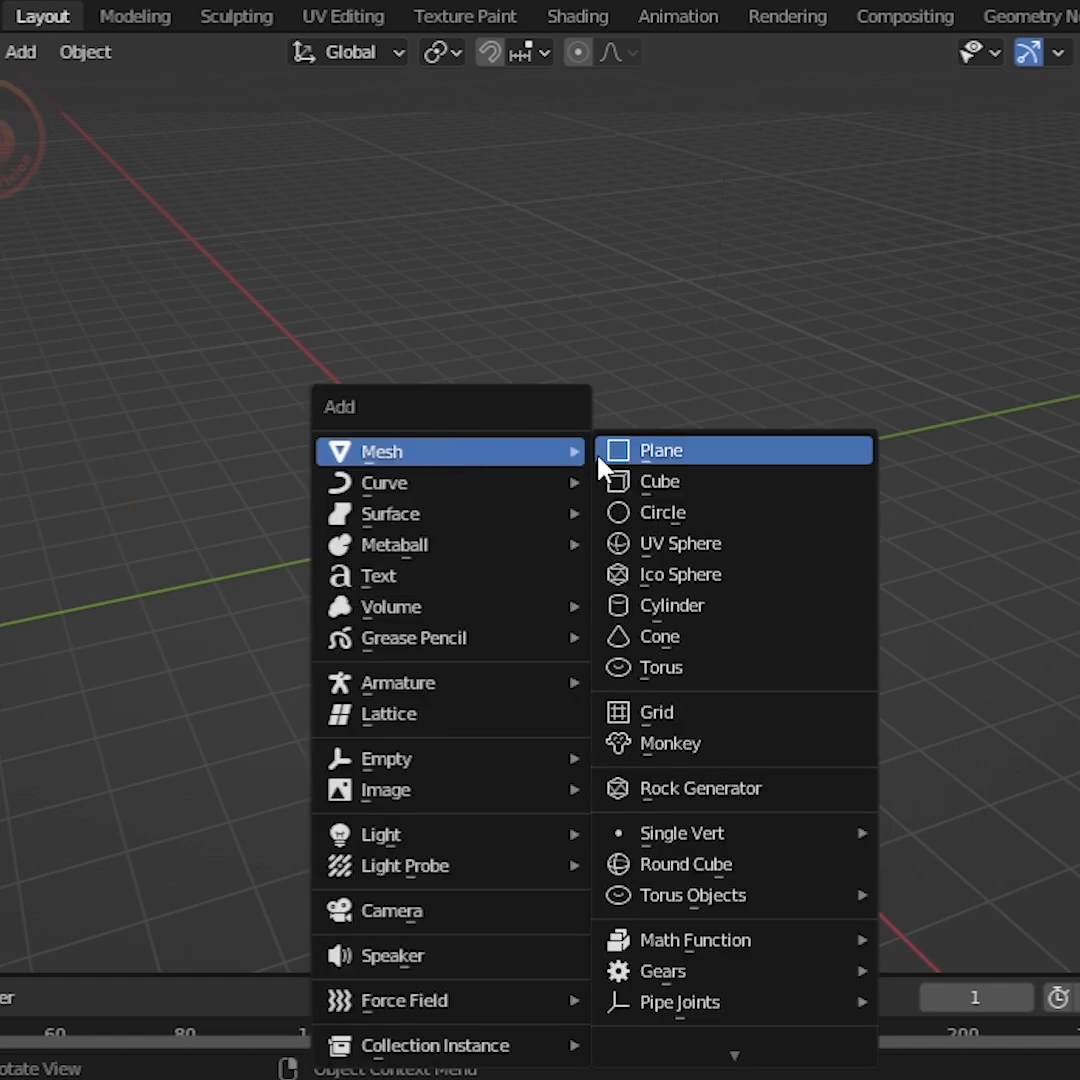
click(660, 480)
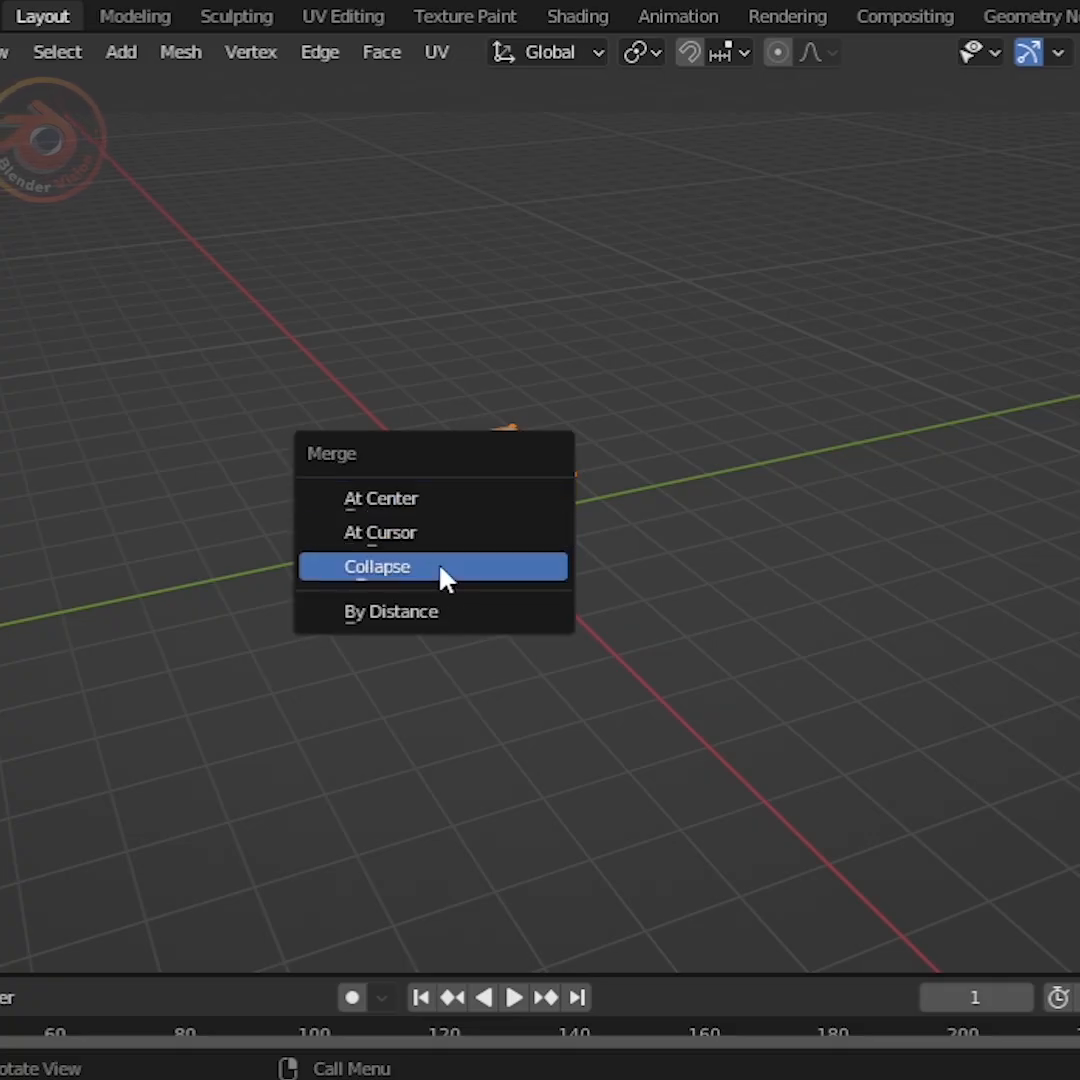
click(376, 566)
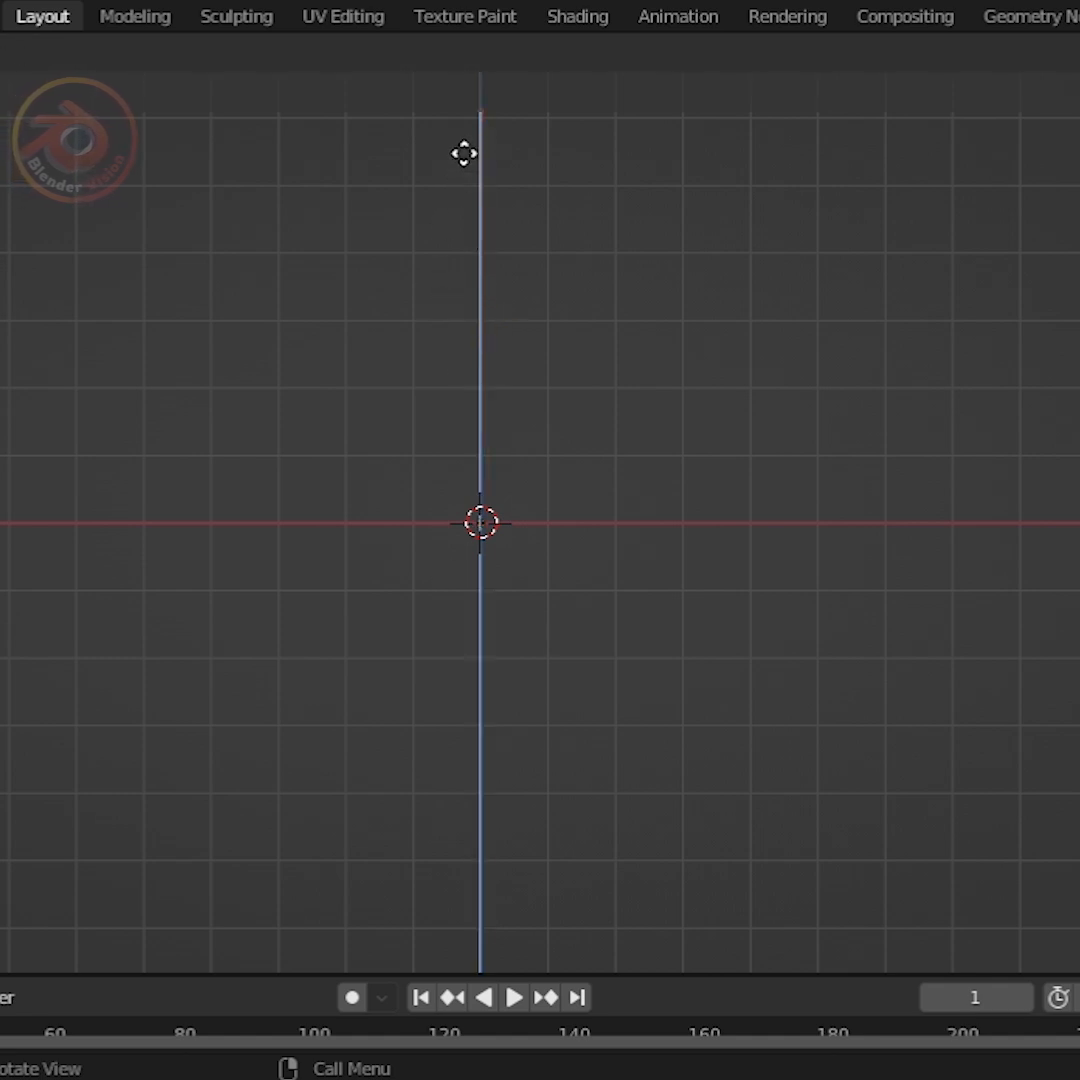
Step: Extrude the point into a vertical chain of vertices and name a vertex group 'light'
key(Tab)
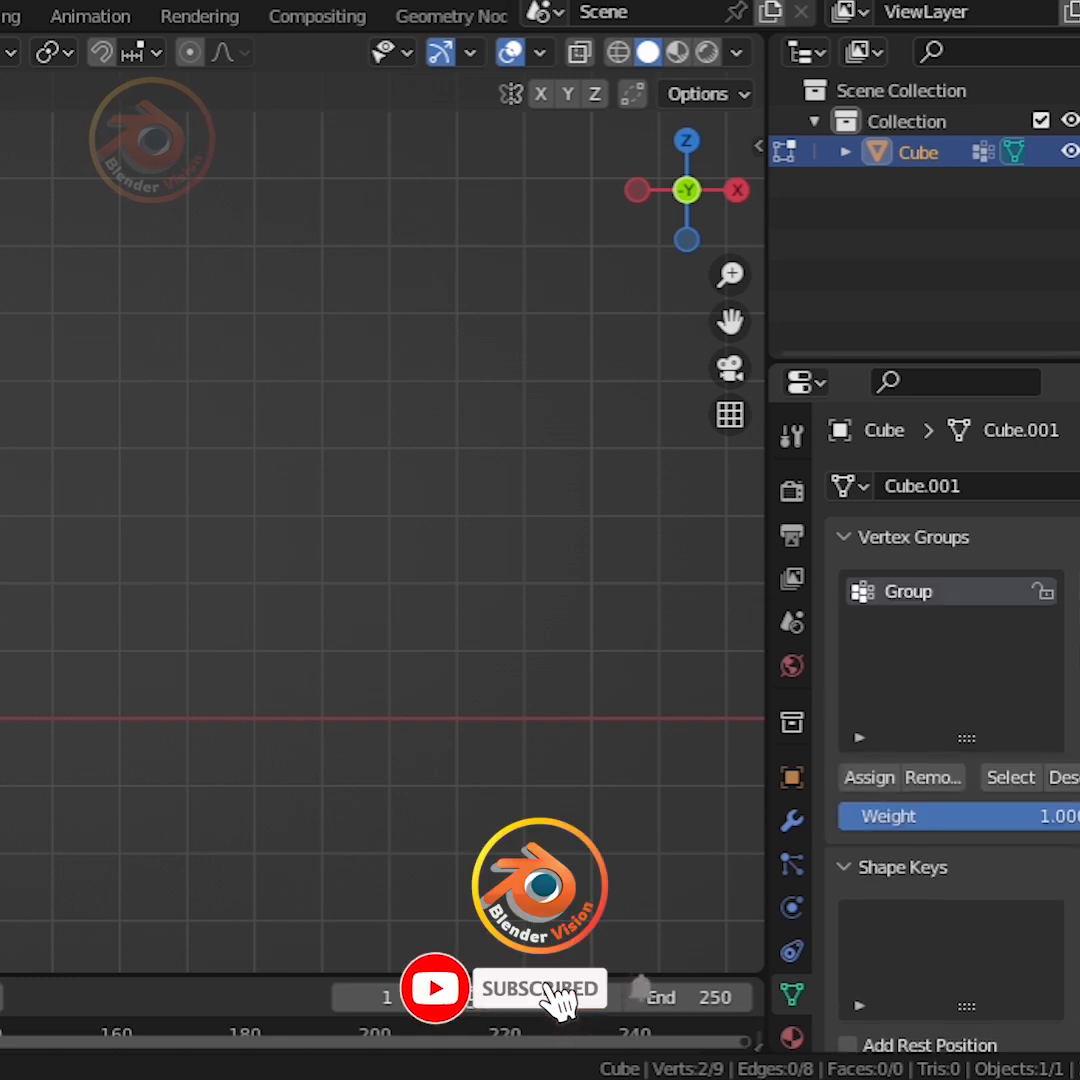
double_click(908, 592)
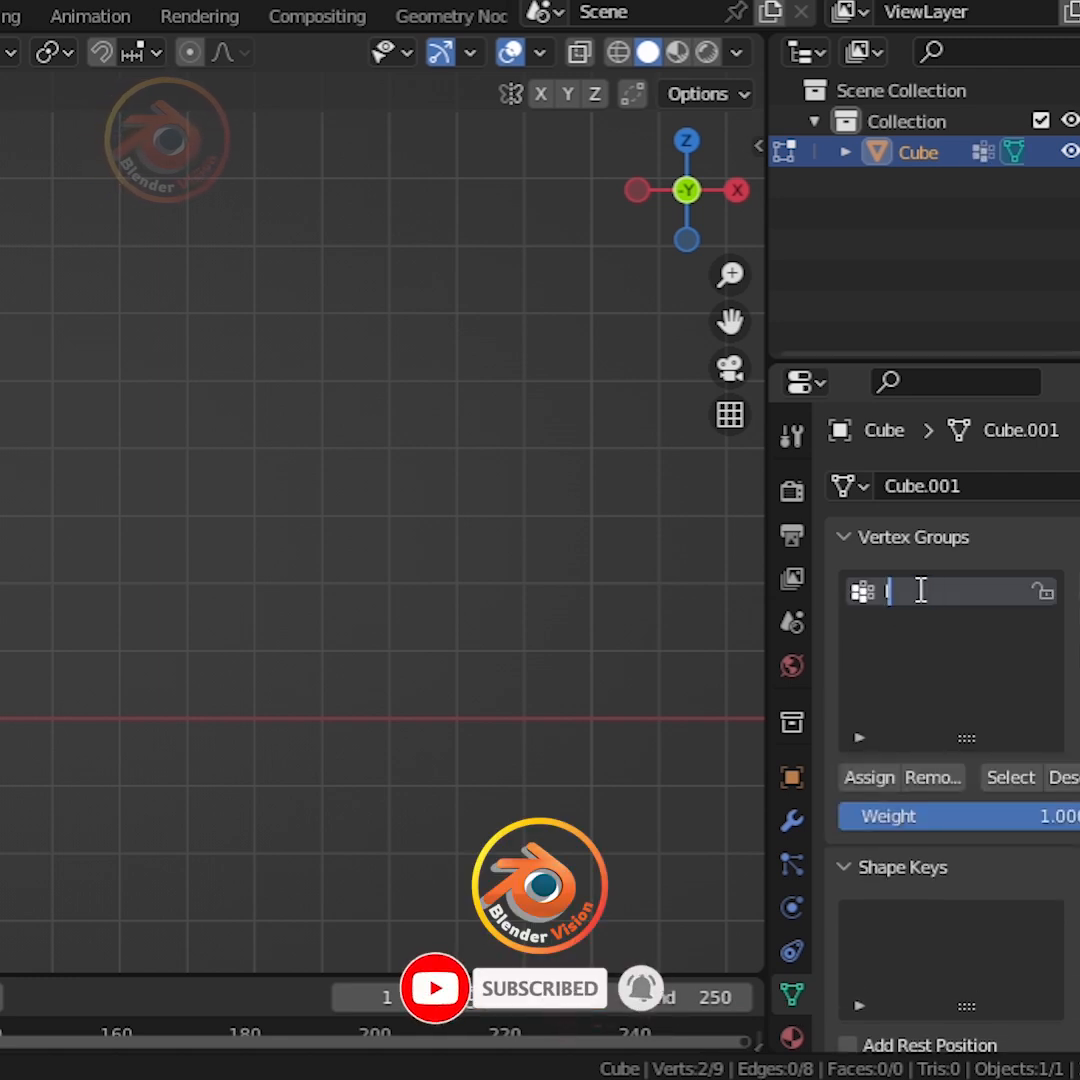
text(light)
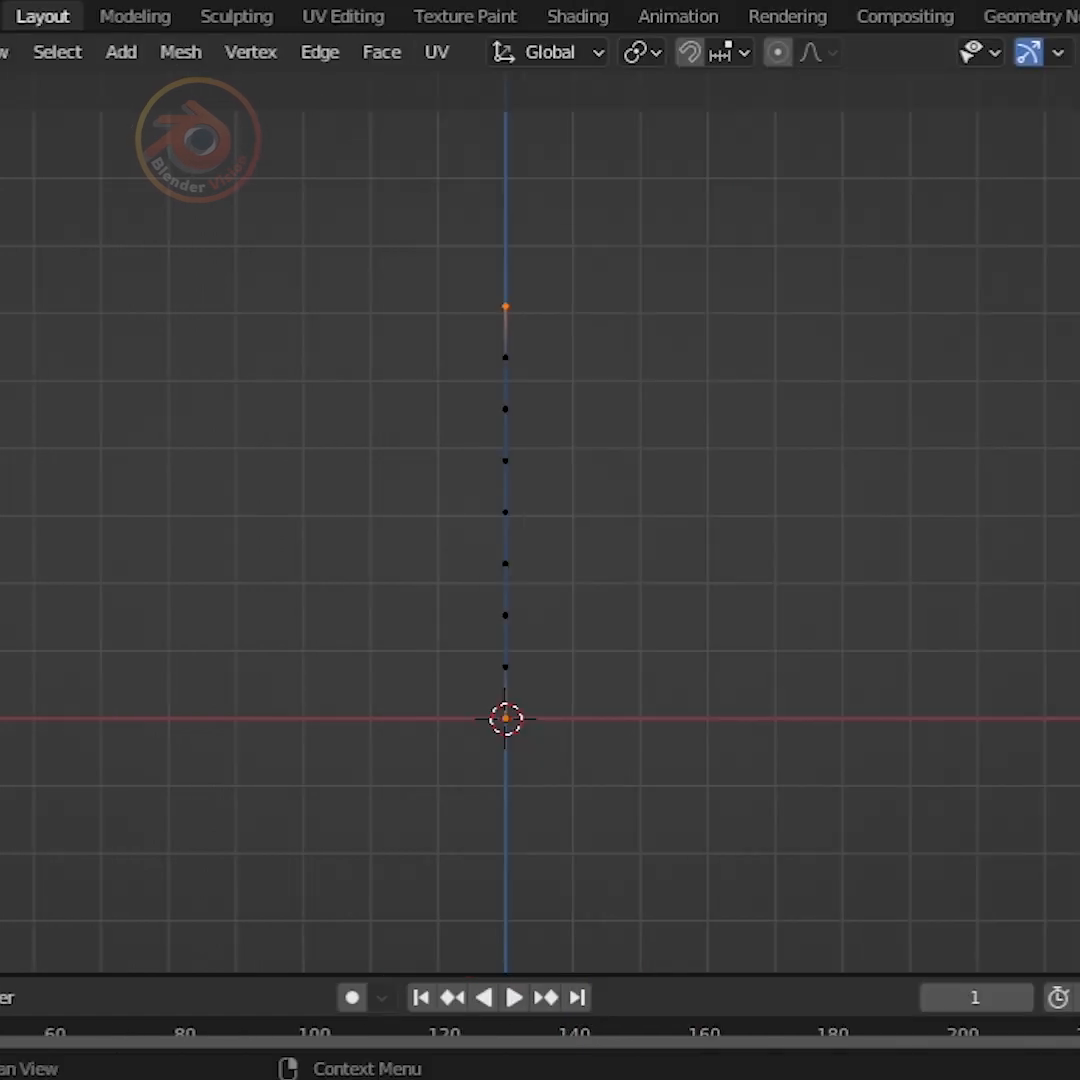
key(Tab)
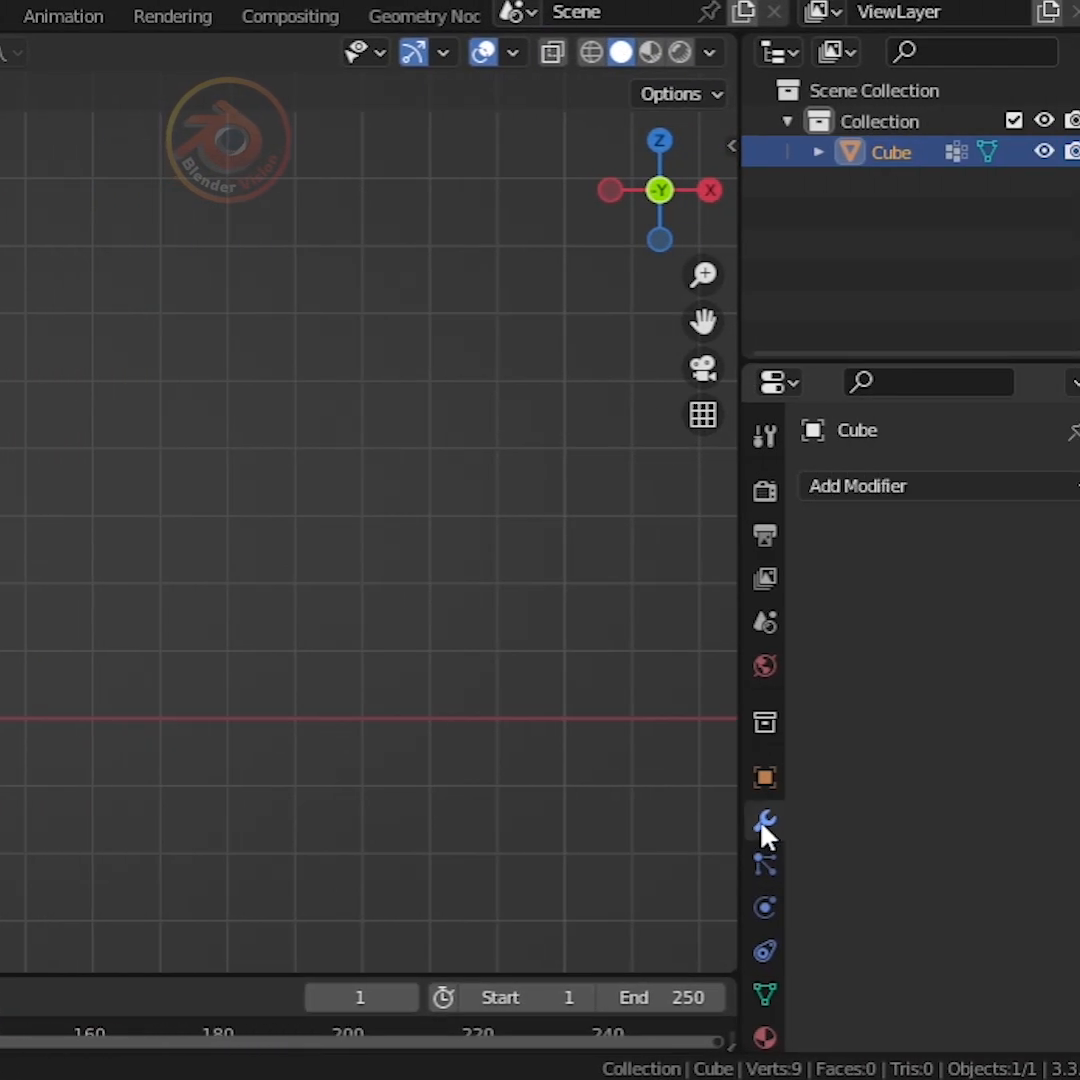
Step: Add a Subdivision Surface modifier with 6 levels for viewport and render
click(856, 484)
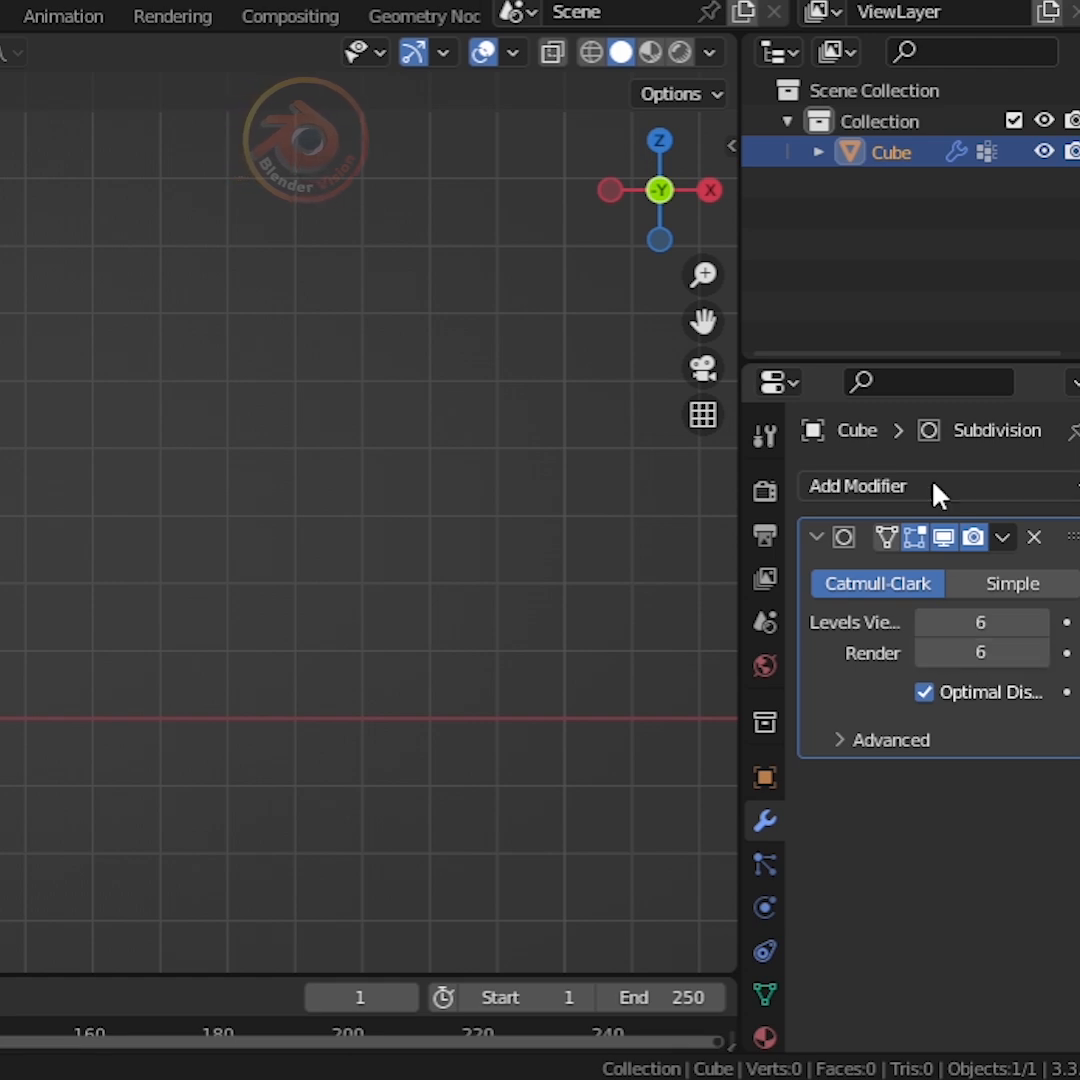
Step: Add a Displace modifier driven by a new Clouds texture
click(856, 486)
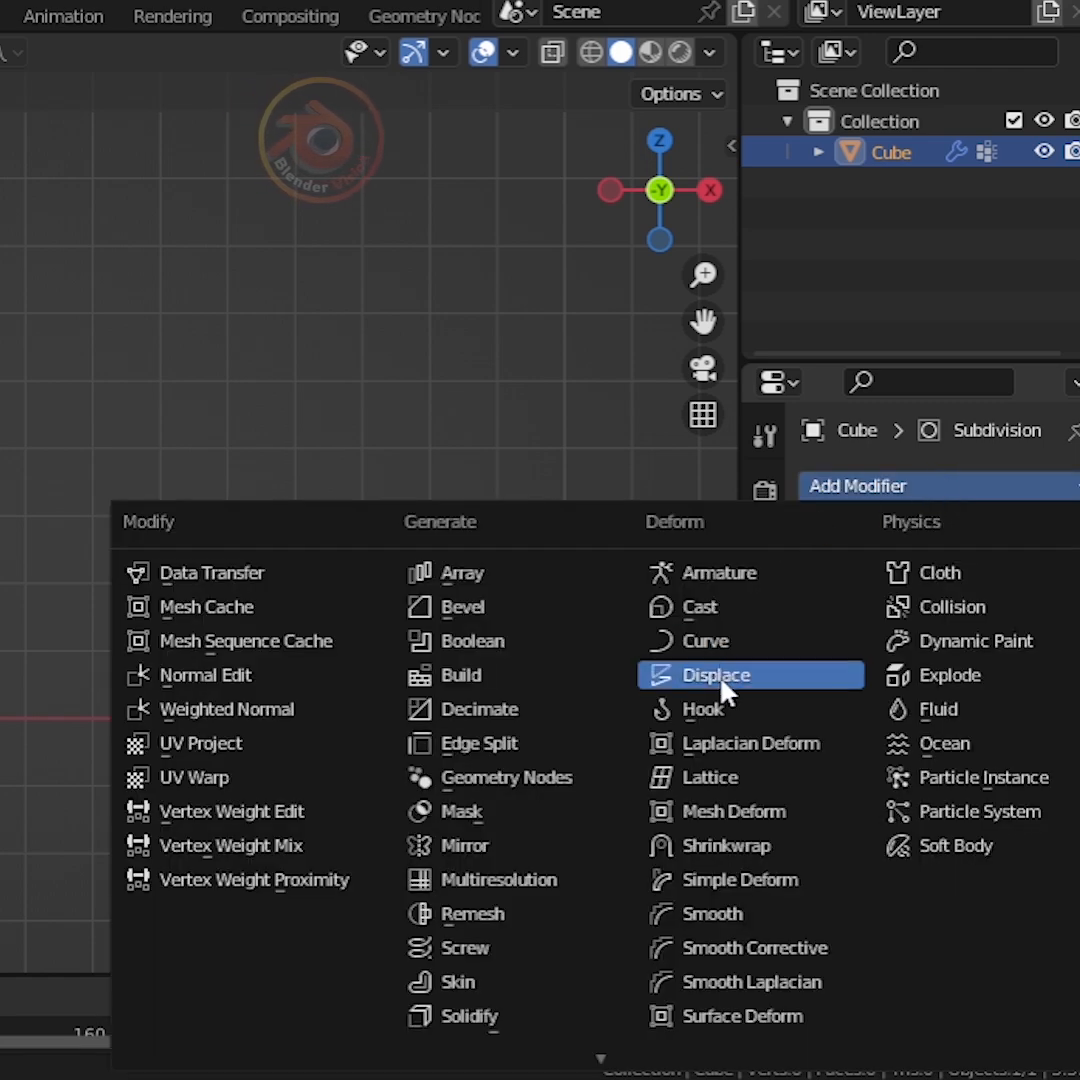
click(716, 676)
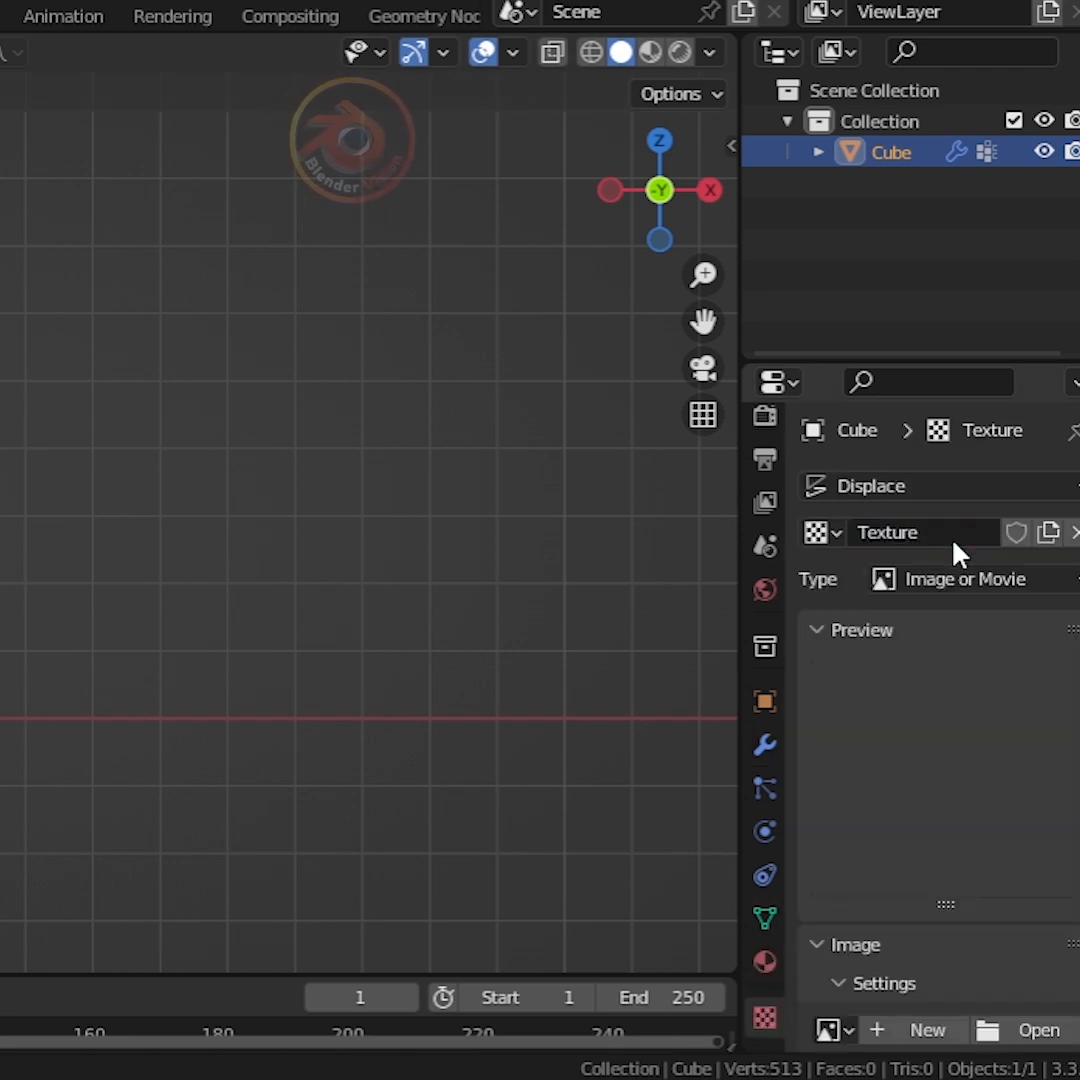
click(964, 580)
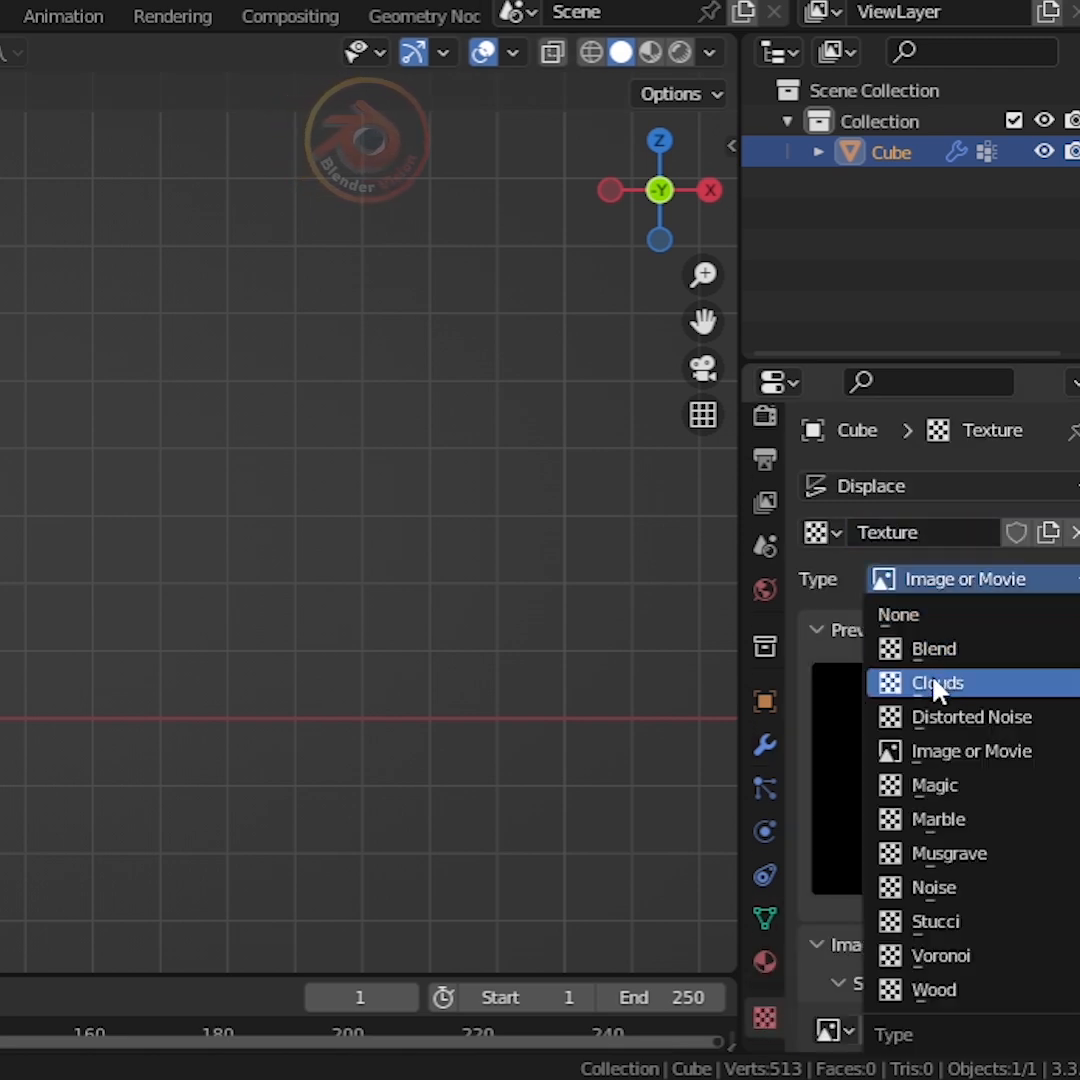
click(936, 682)
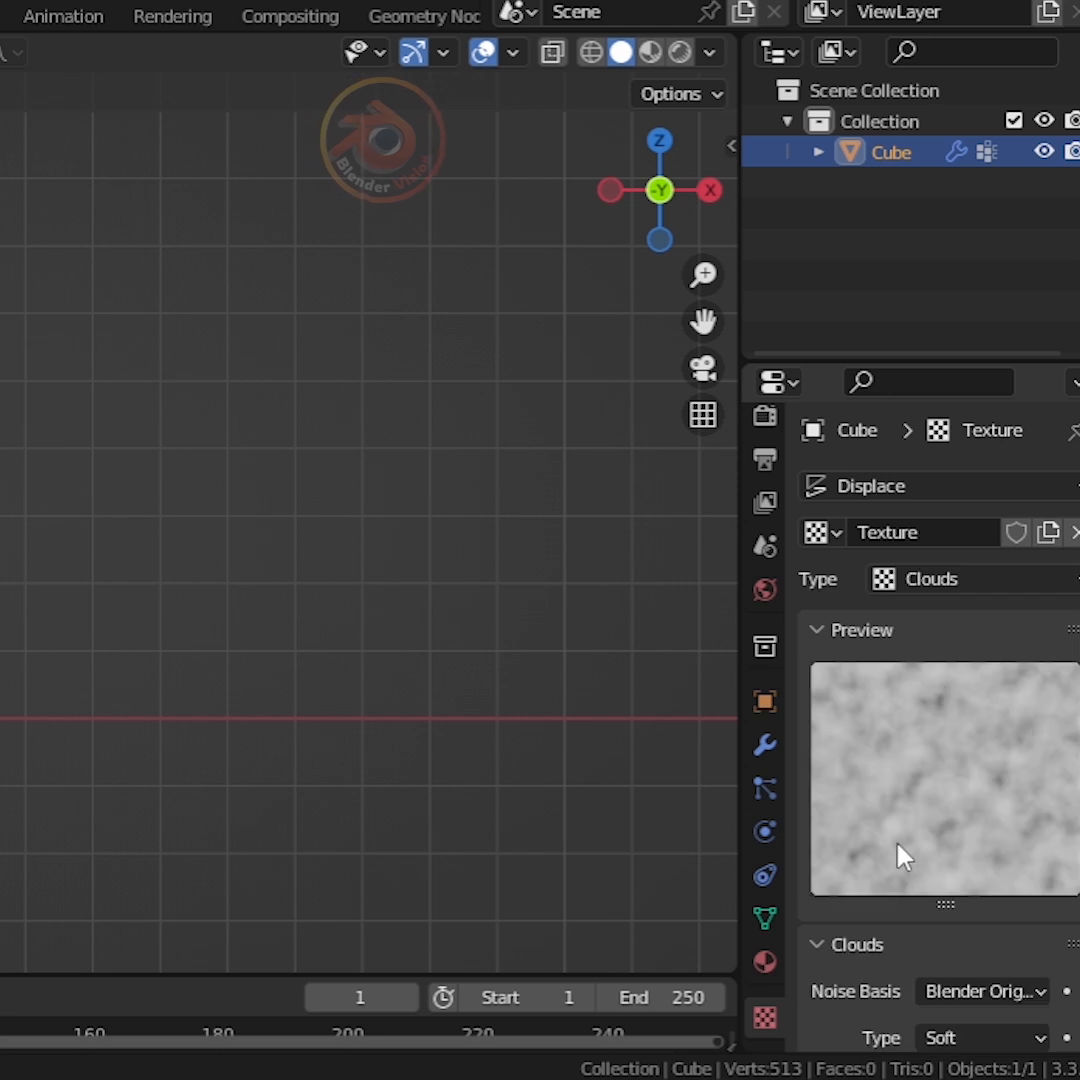
mouse_move(764, 750)
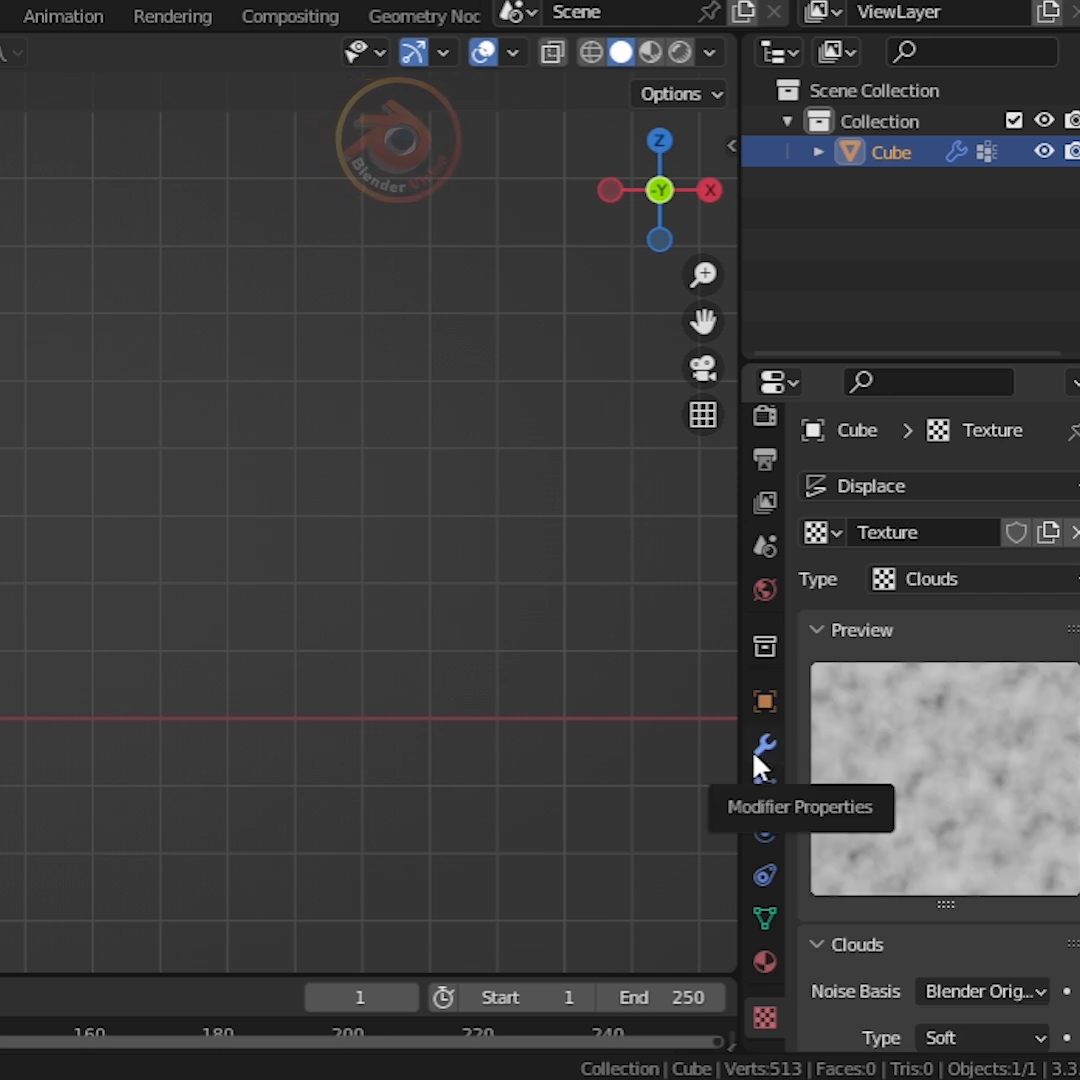
Step: Set the Displace to Object coordinates and stack X and Y displacements, one at strength 0.4
click(764, 754)
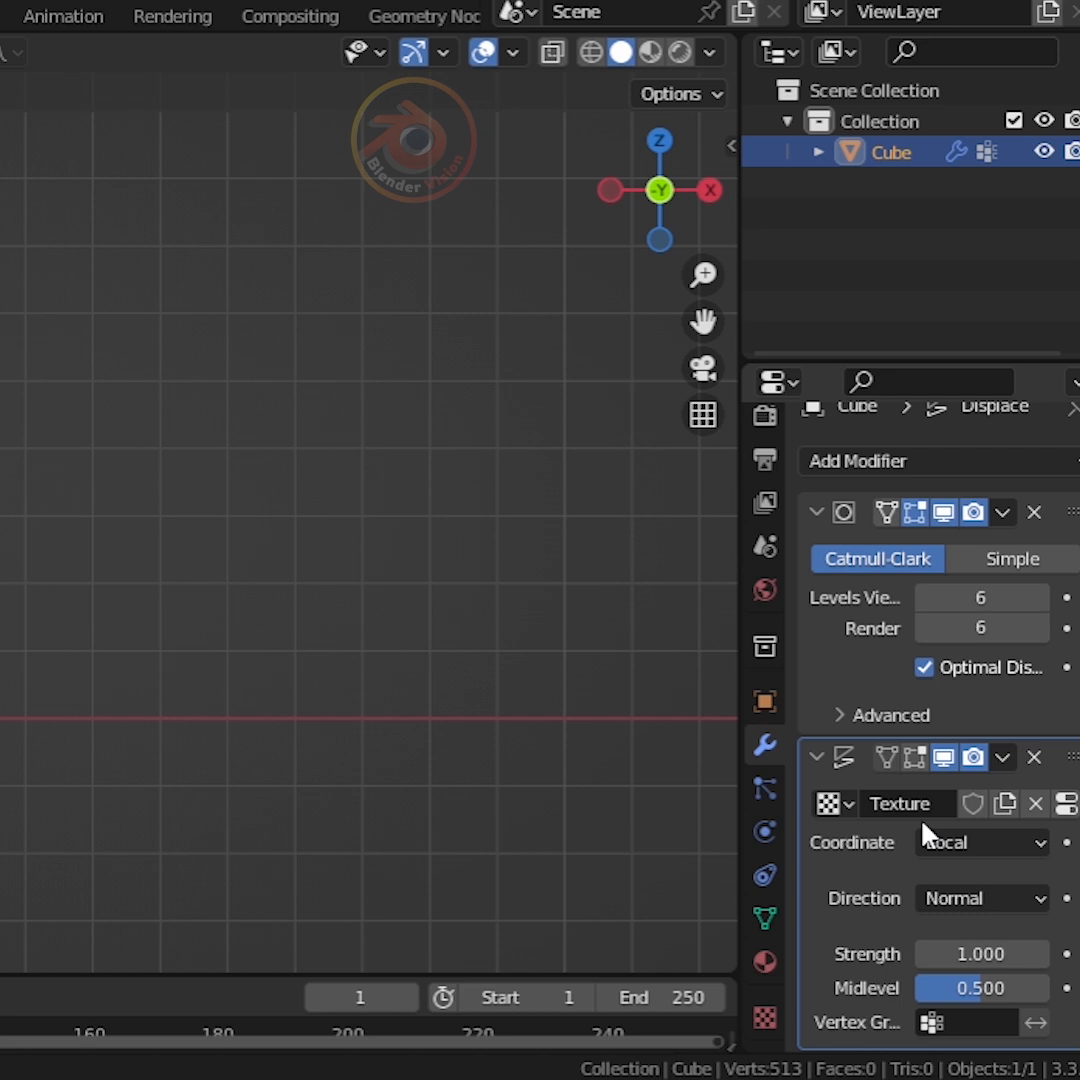
click(980, 842)
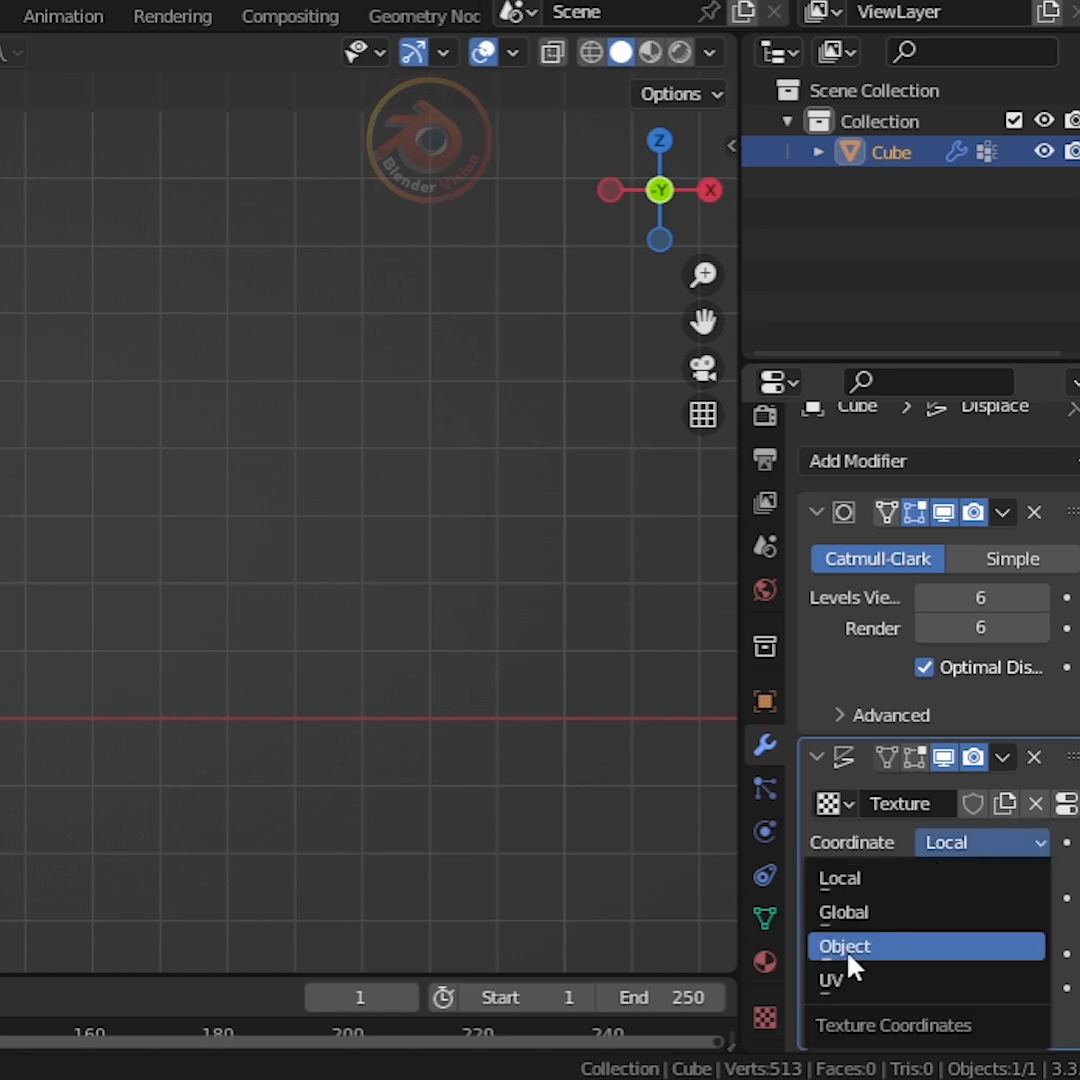
click(844, 946)
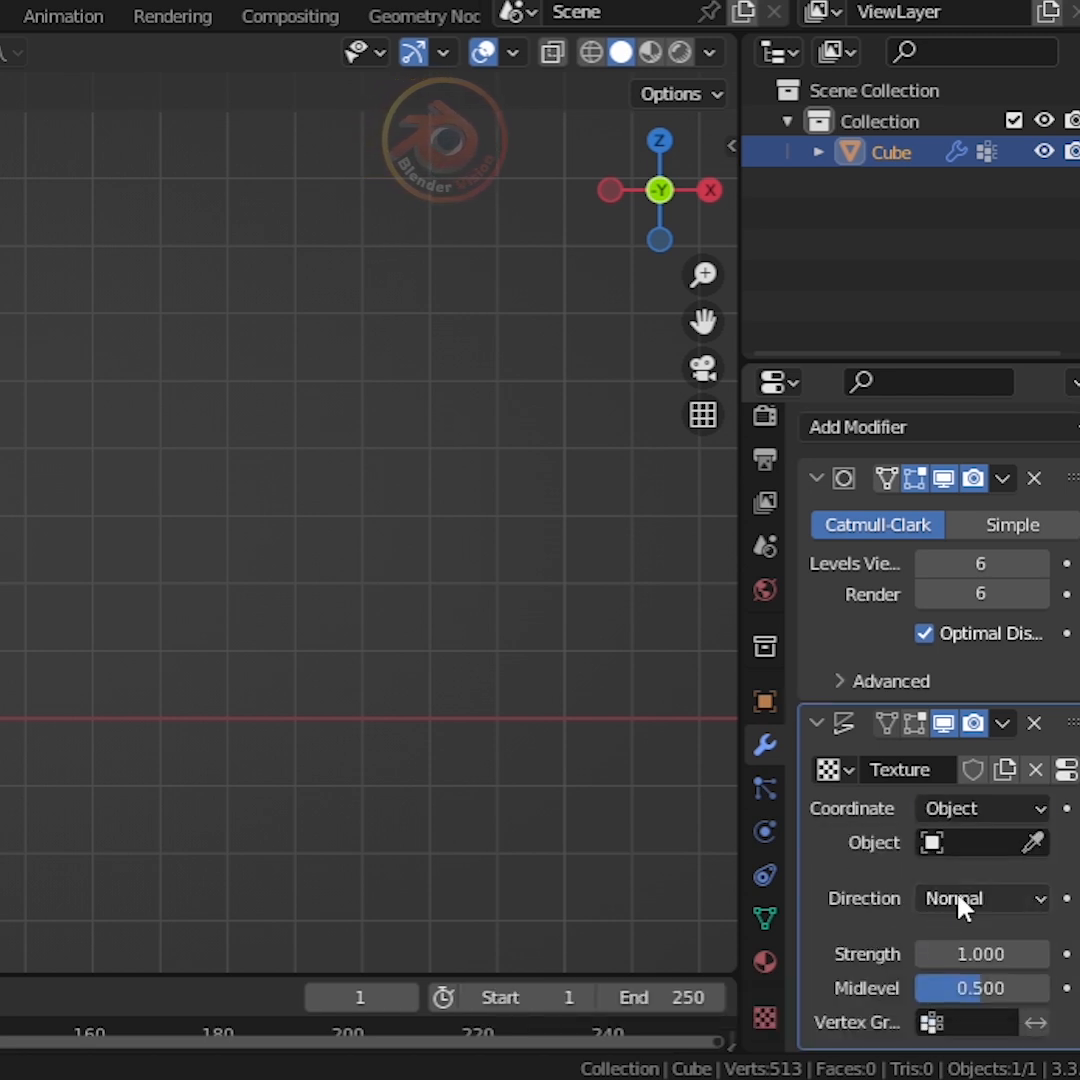
click(980, 898)
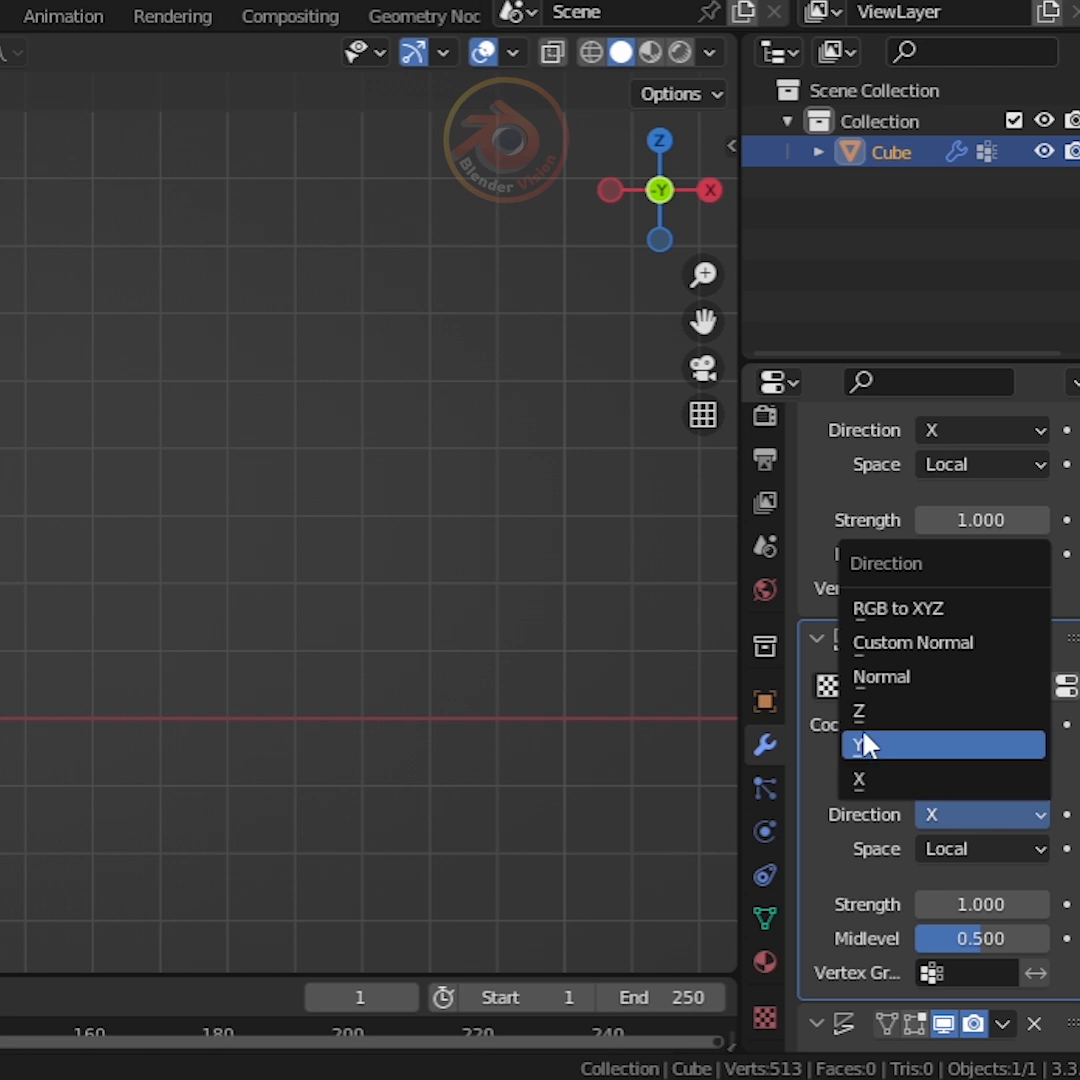
click(862, 744)
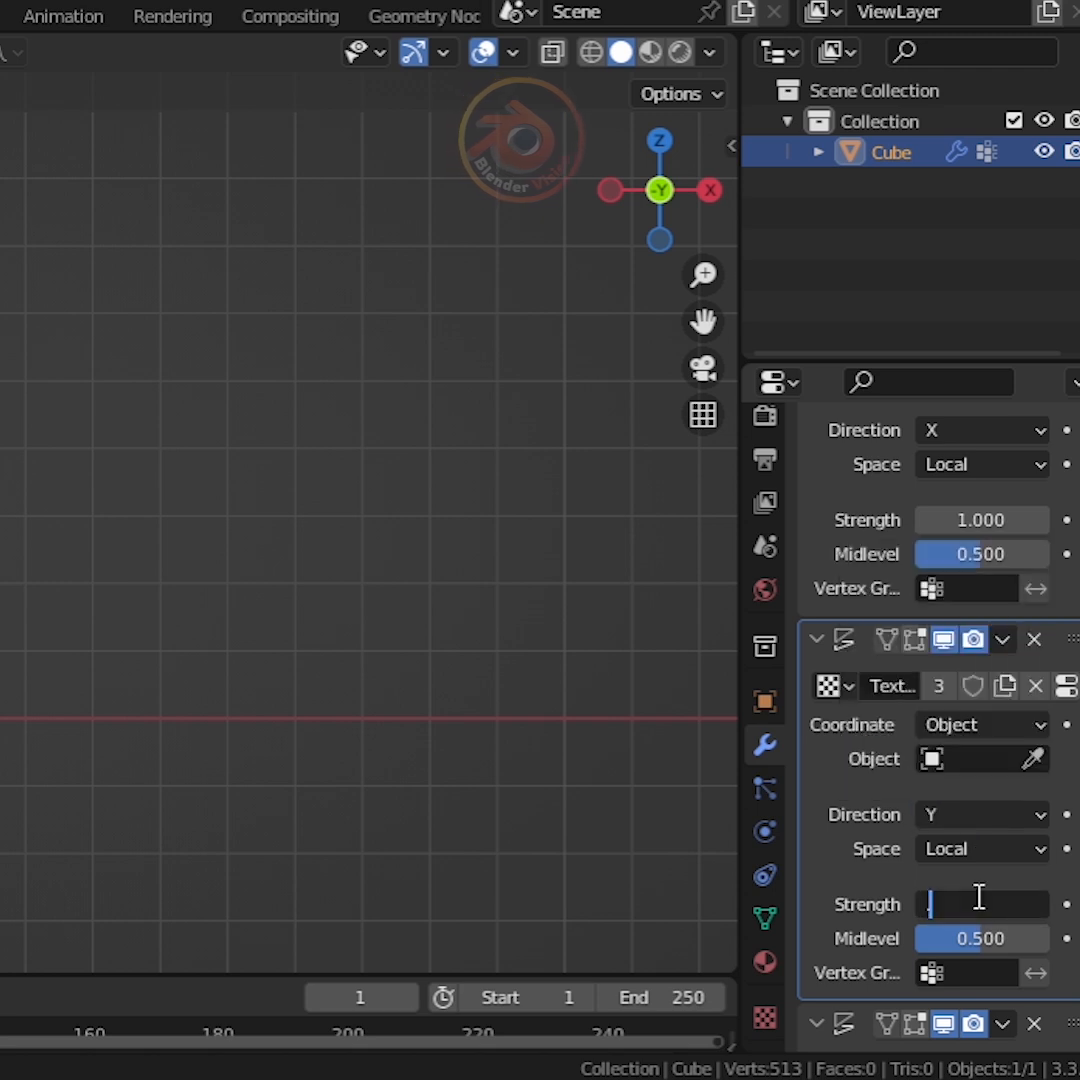
text(0.400)
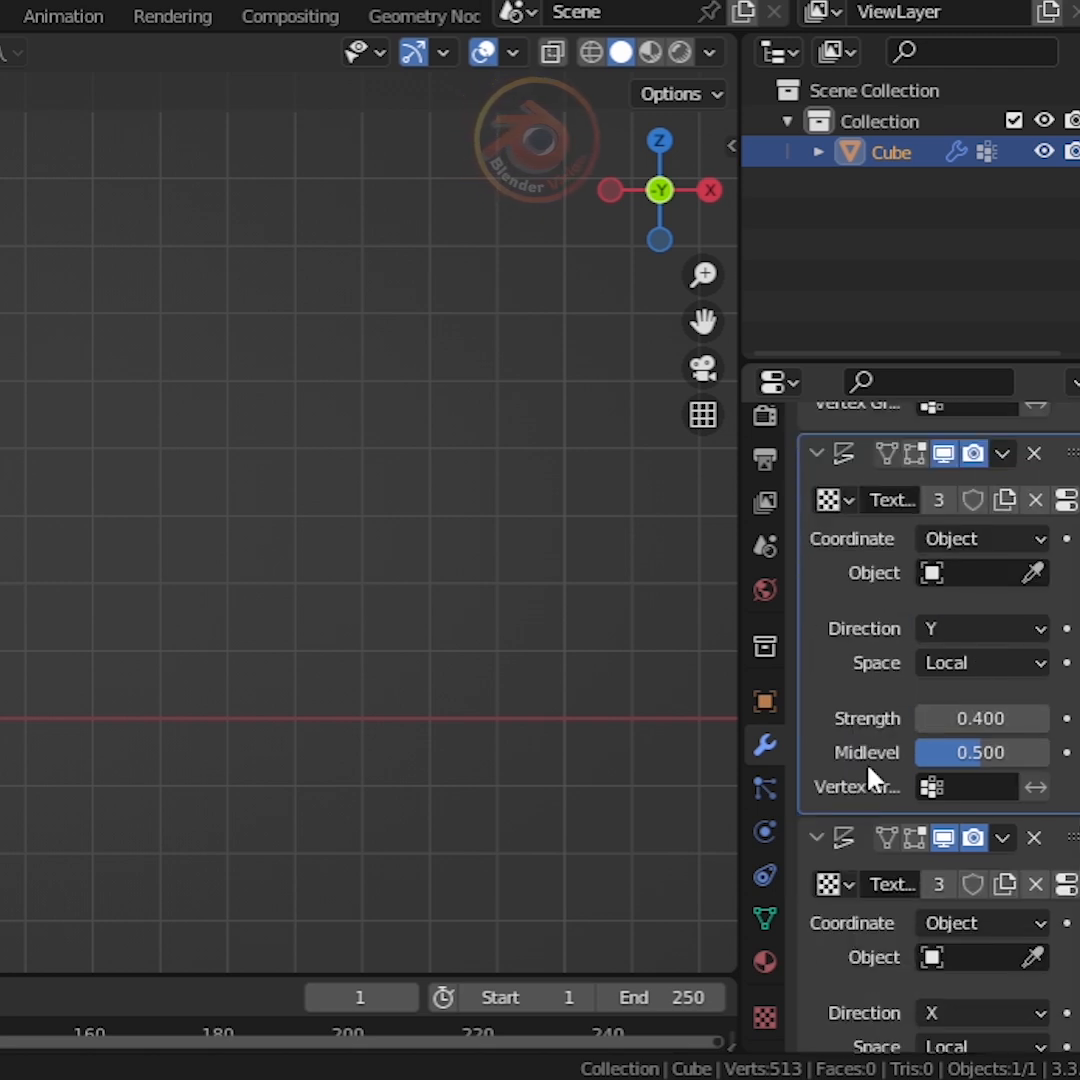
click(980, 864)
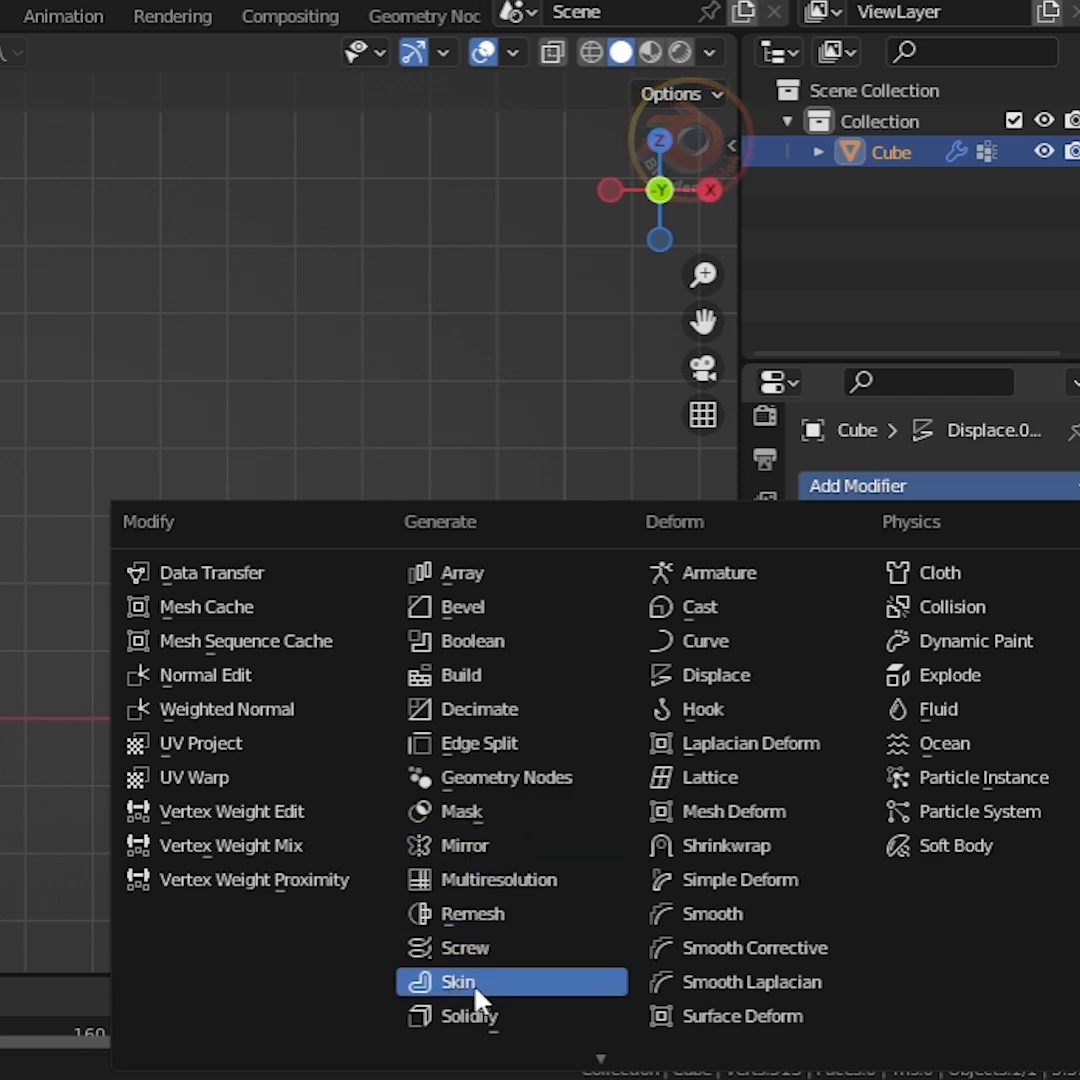
Step: Add a Skin modifier so the displaced line becomes a solid twisting strand
click(458, 982)
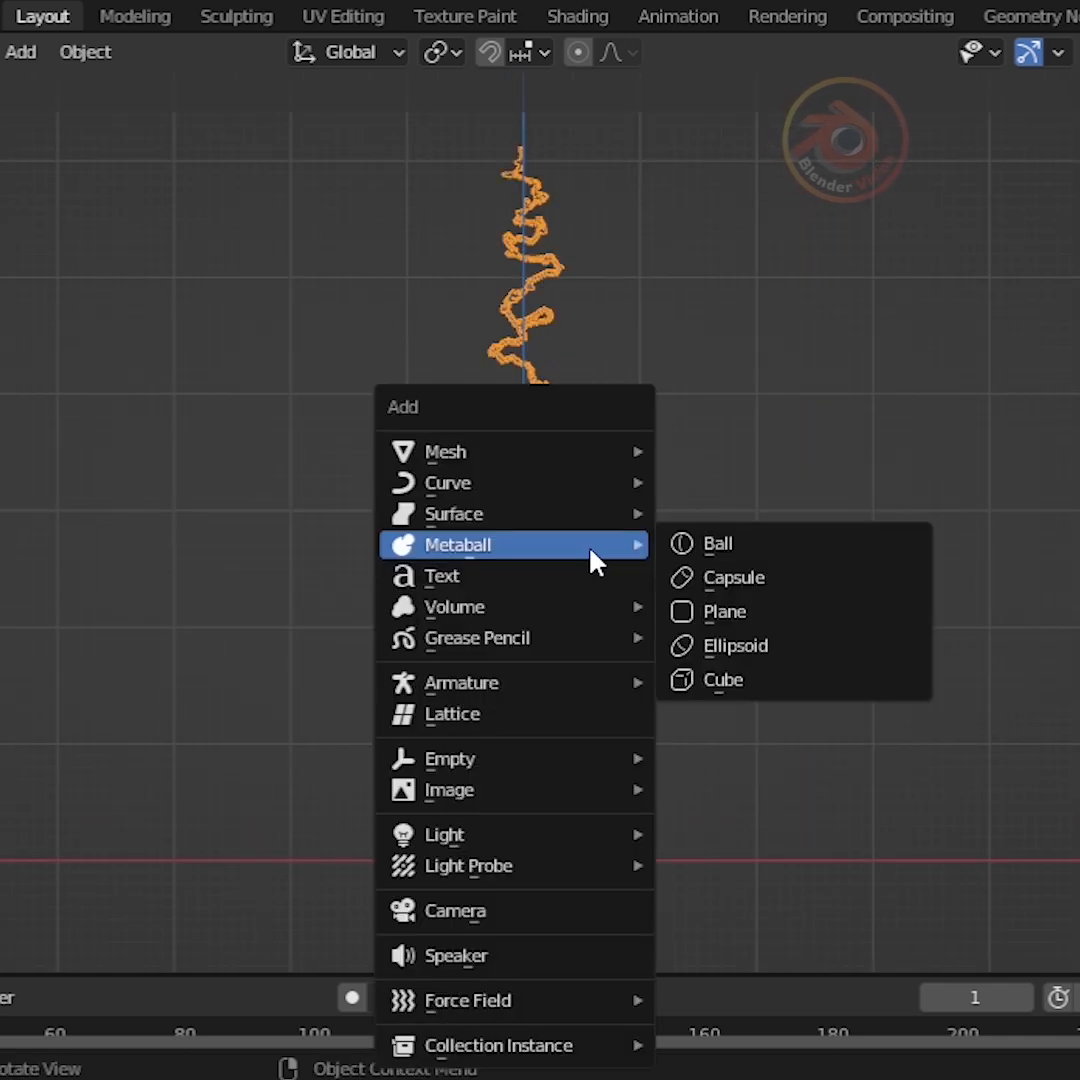
mouse_move(450, 758)
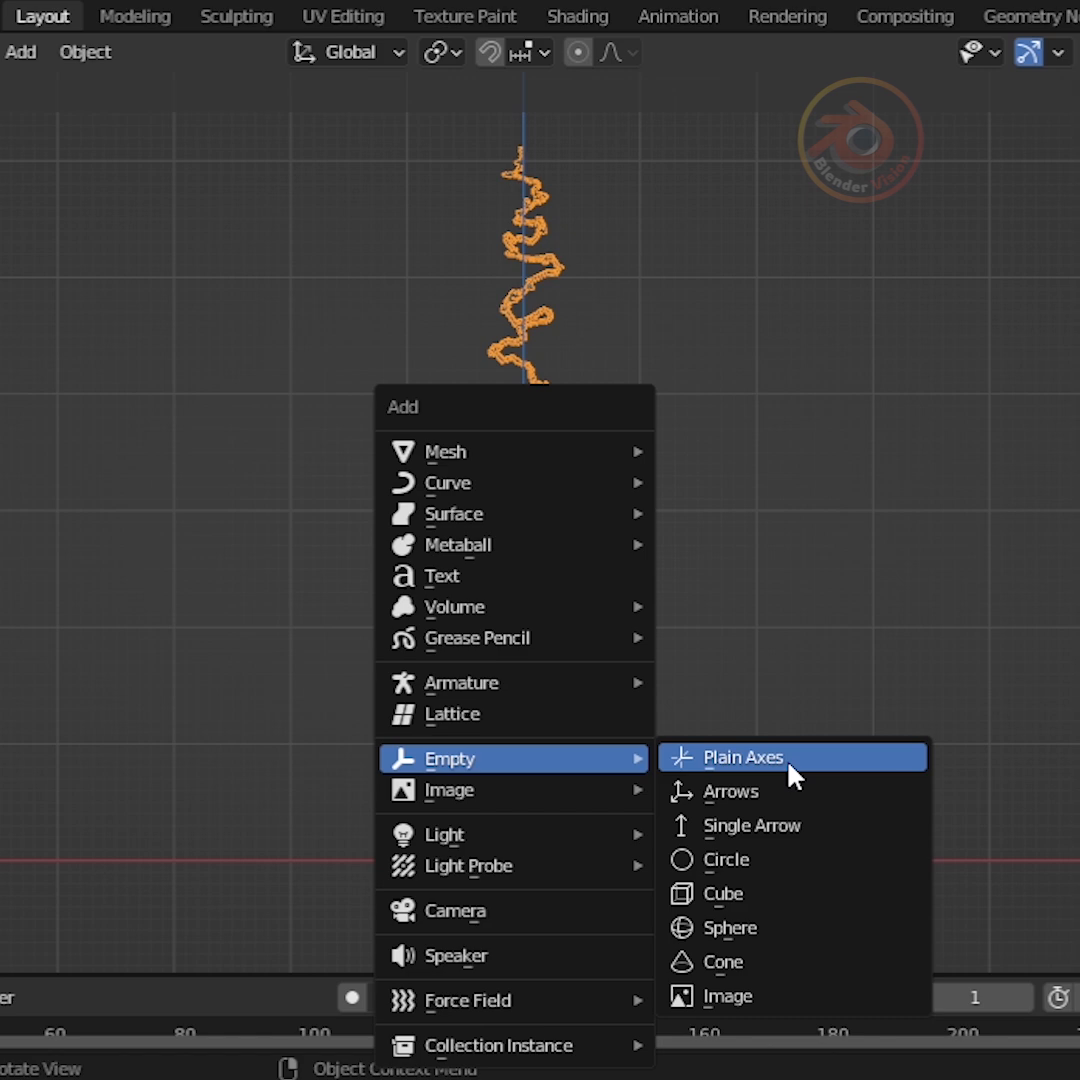
Step: Add a Plain Axes empty as displace object and limit displacements to the 'light' group, one inverted
click(742, 756)
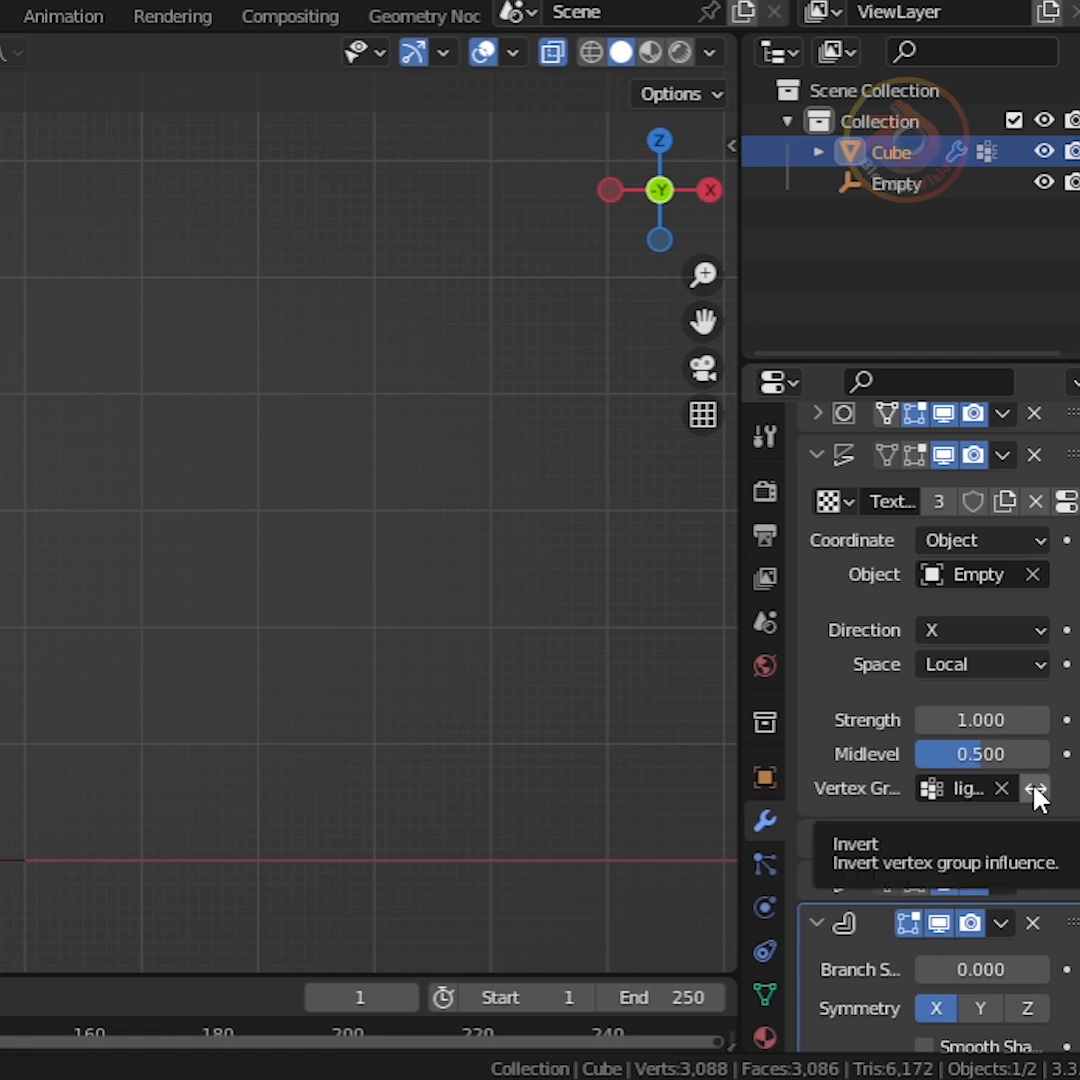
click(1002, 660)
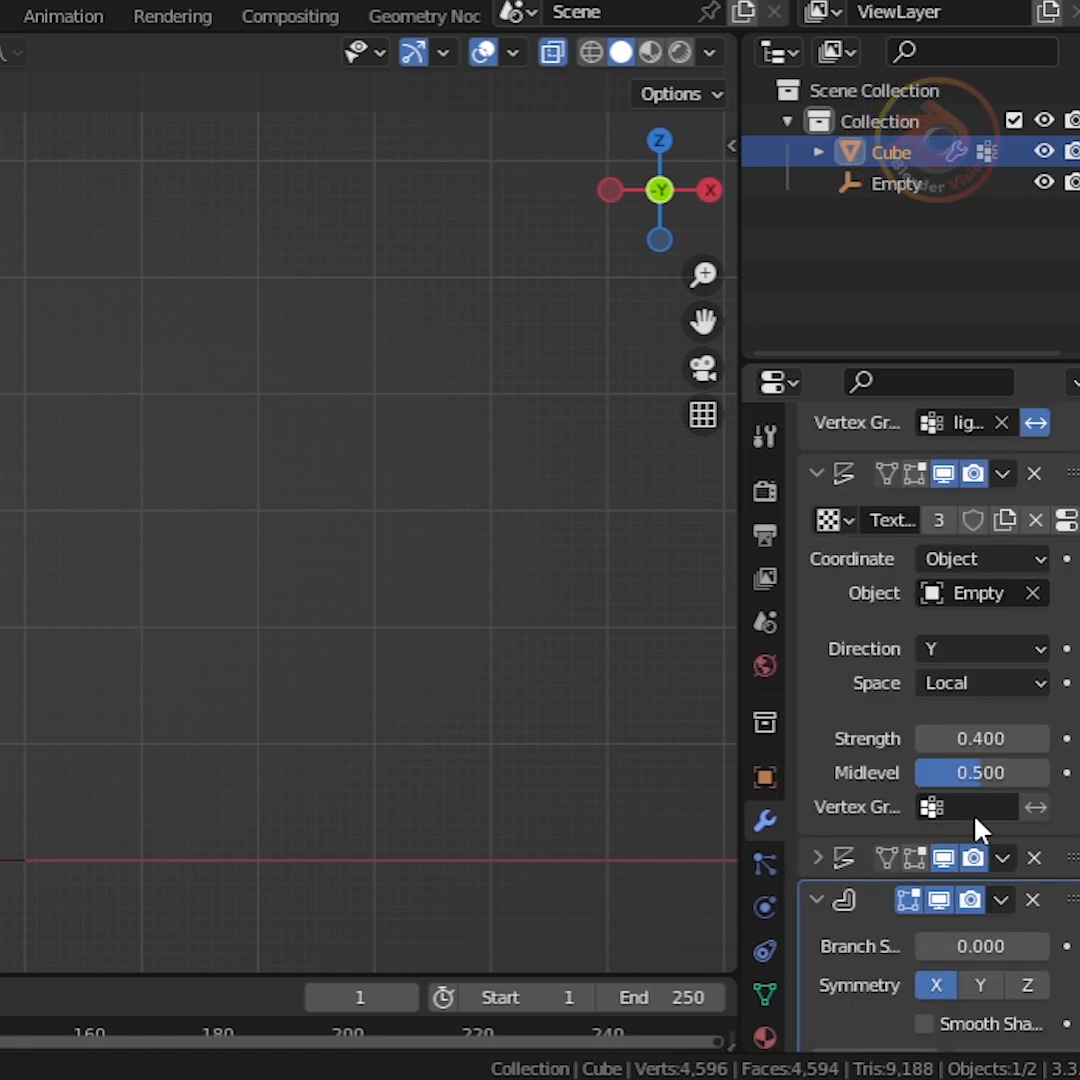
click(680, 52)
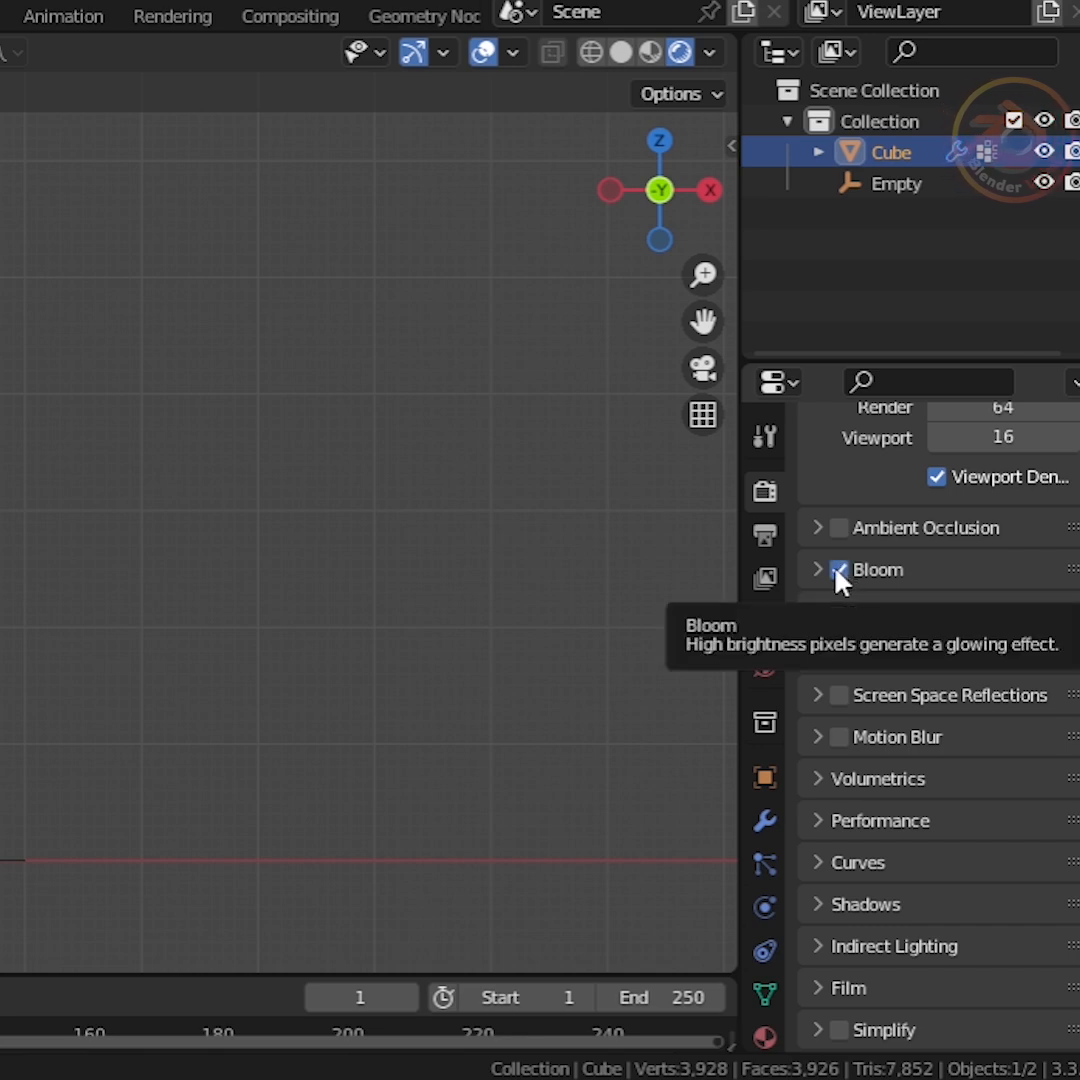
Step: Enable Bloom in Render Properties and set the world colour to black
click(764, 664)
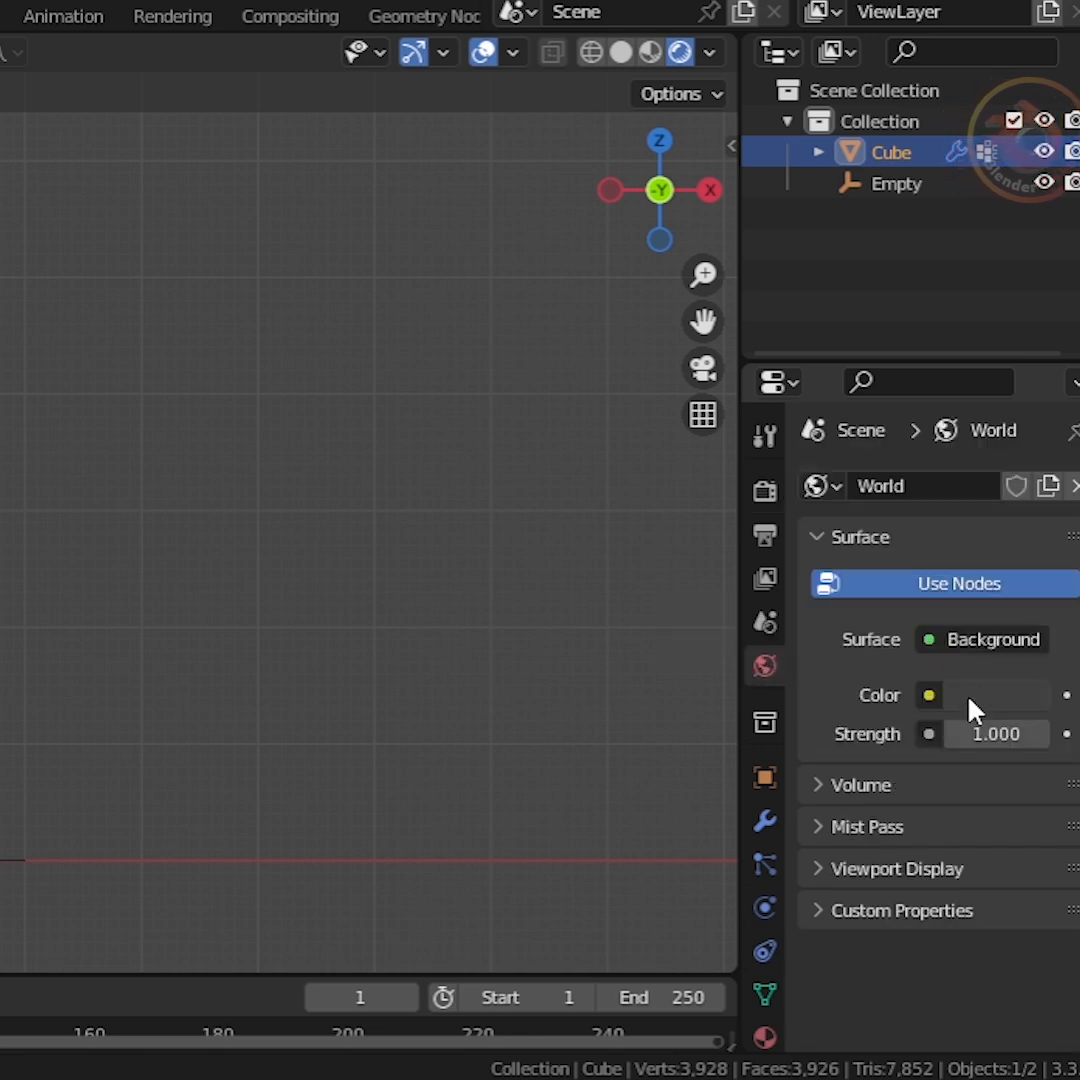
click(928, 696)
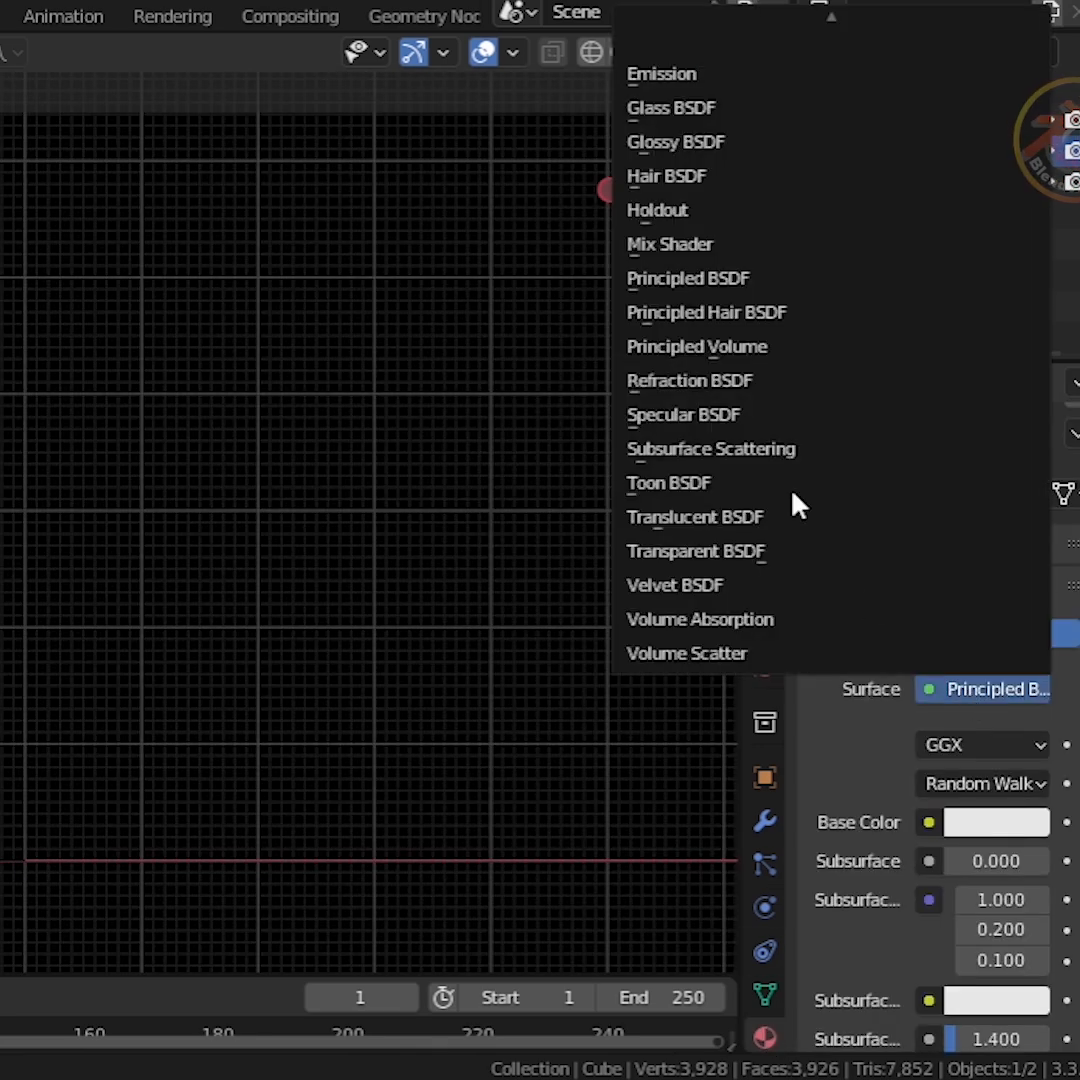
Step: Set the material surface to Emission with a light cyan colour
click(660, 72)
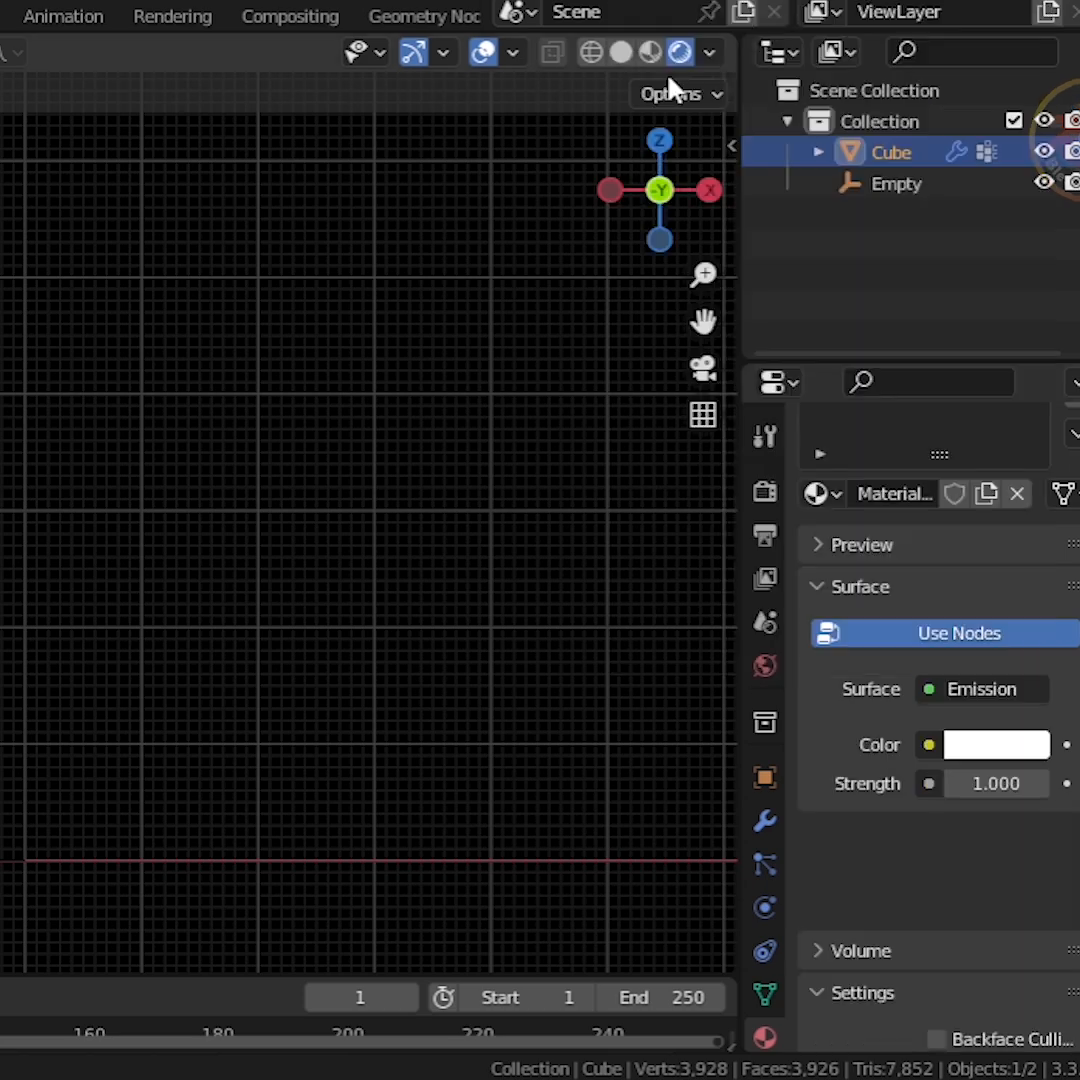
click(996, 744)
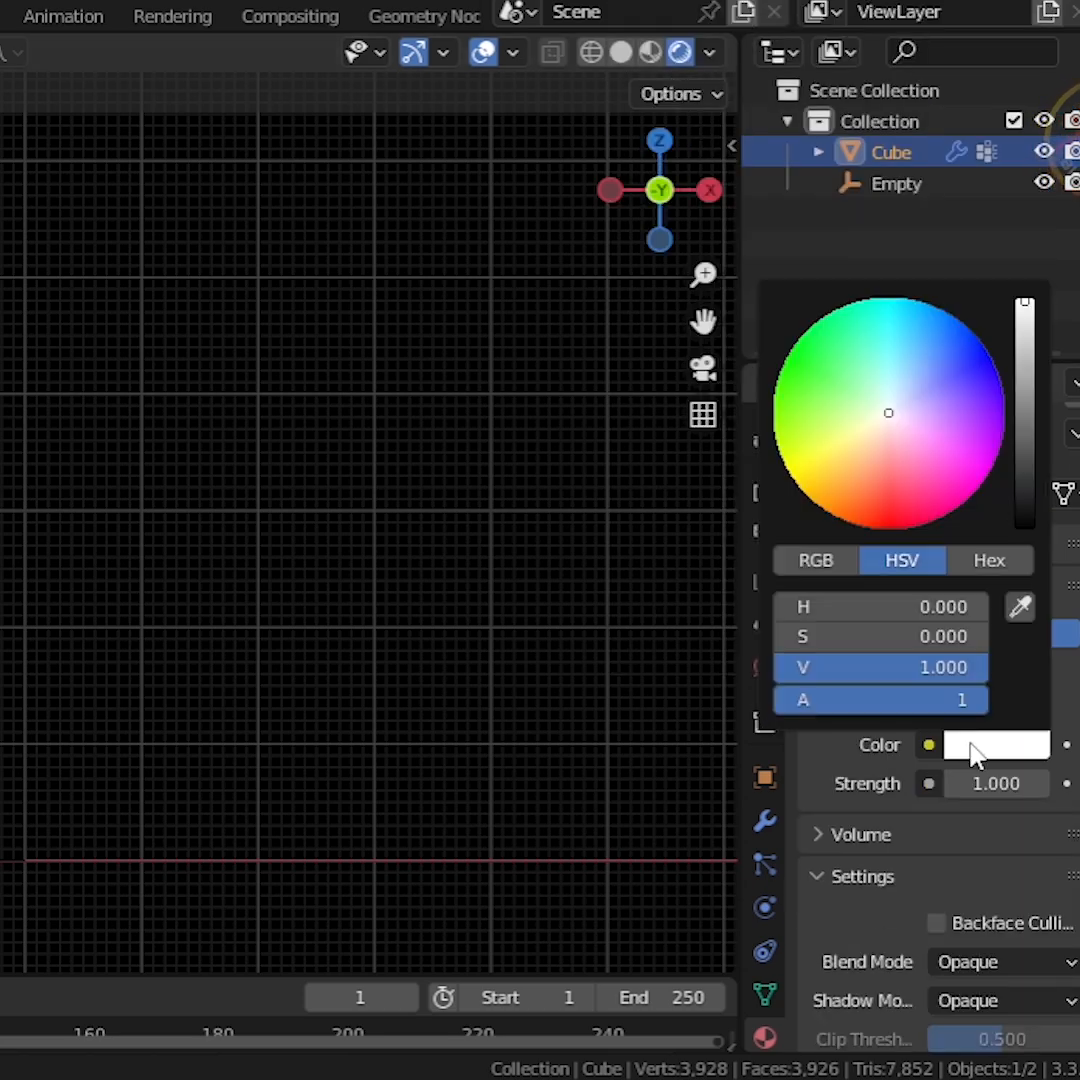
click(892, 372)
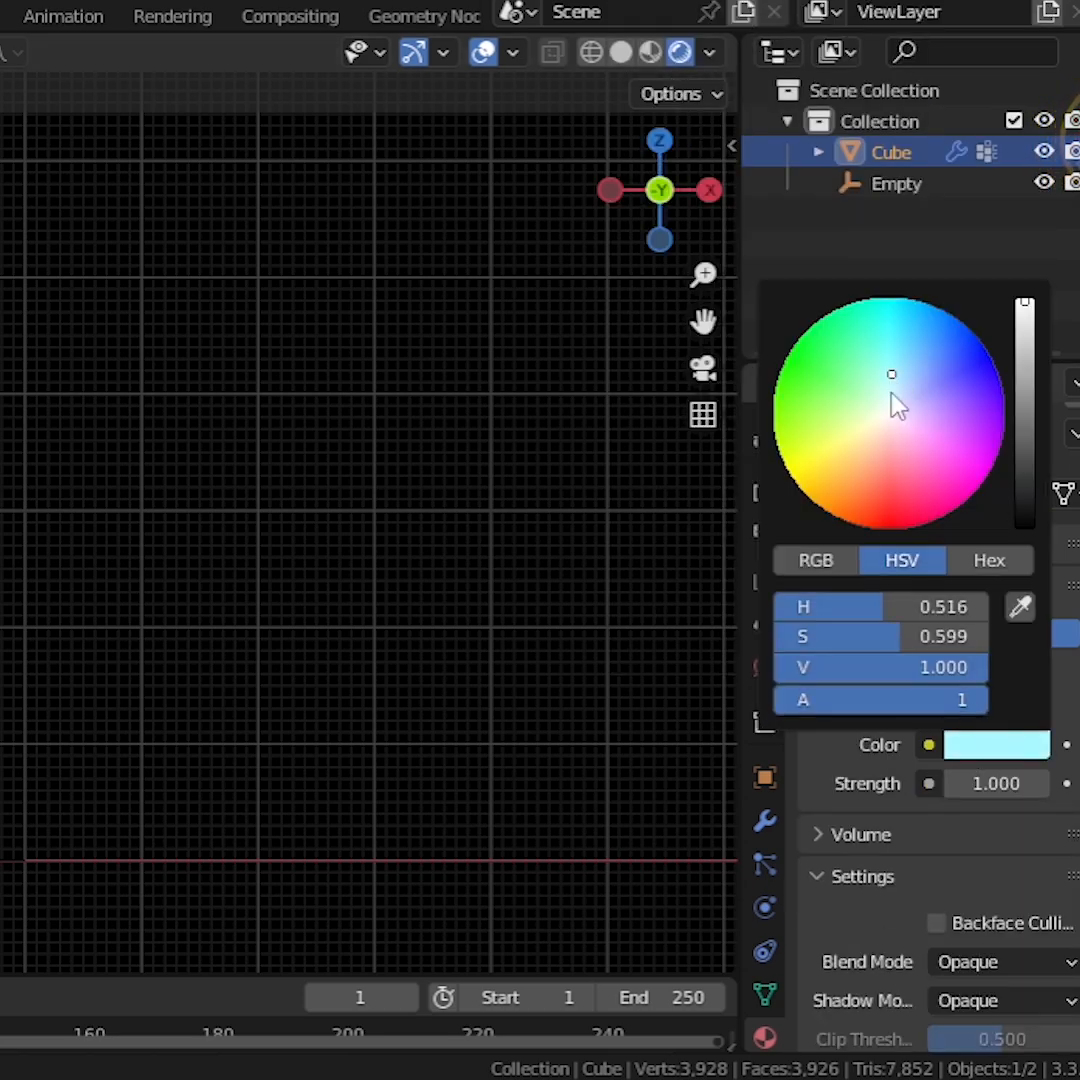